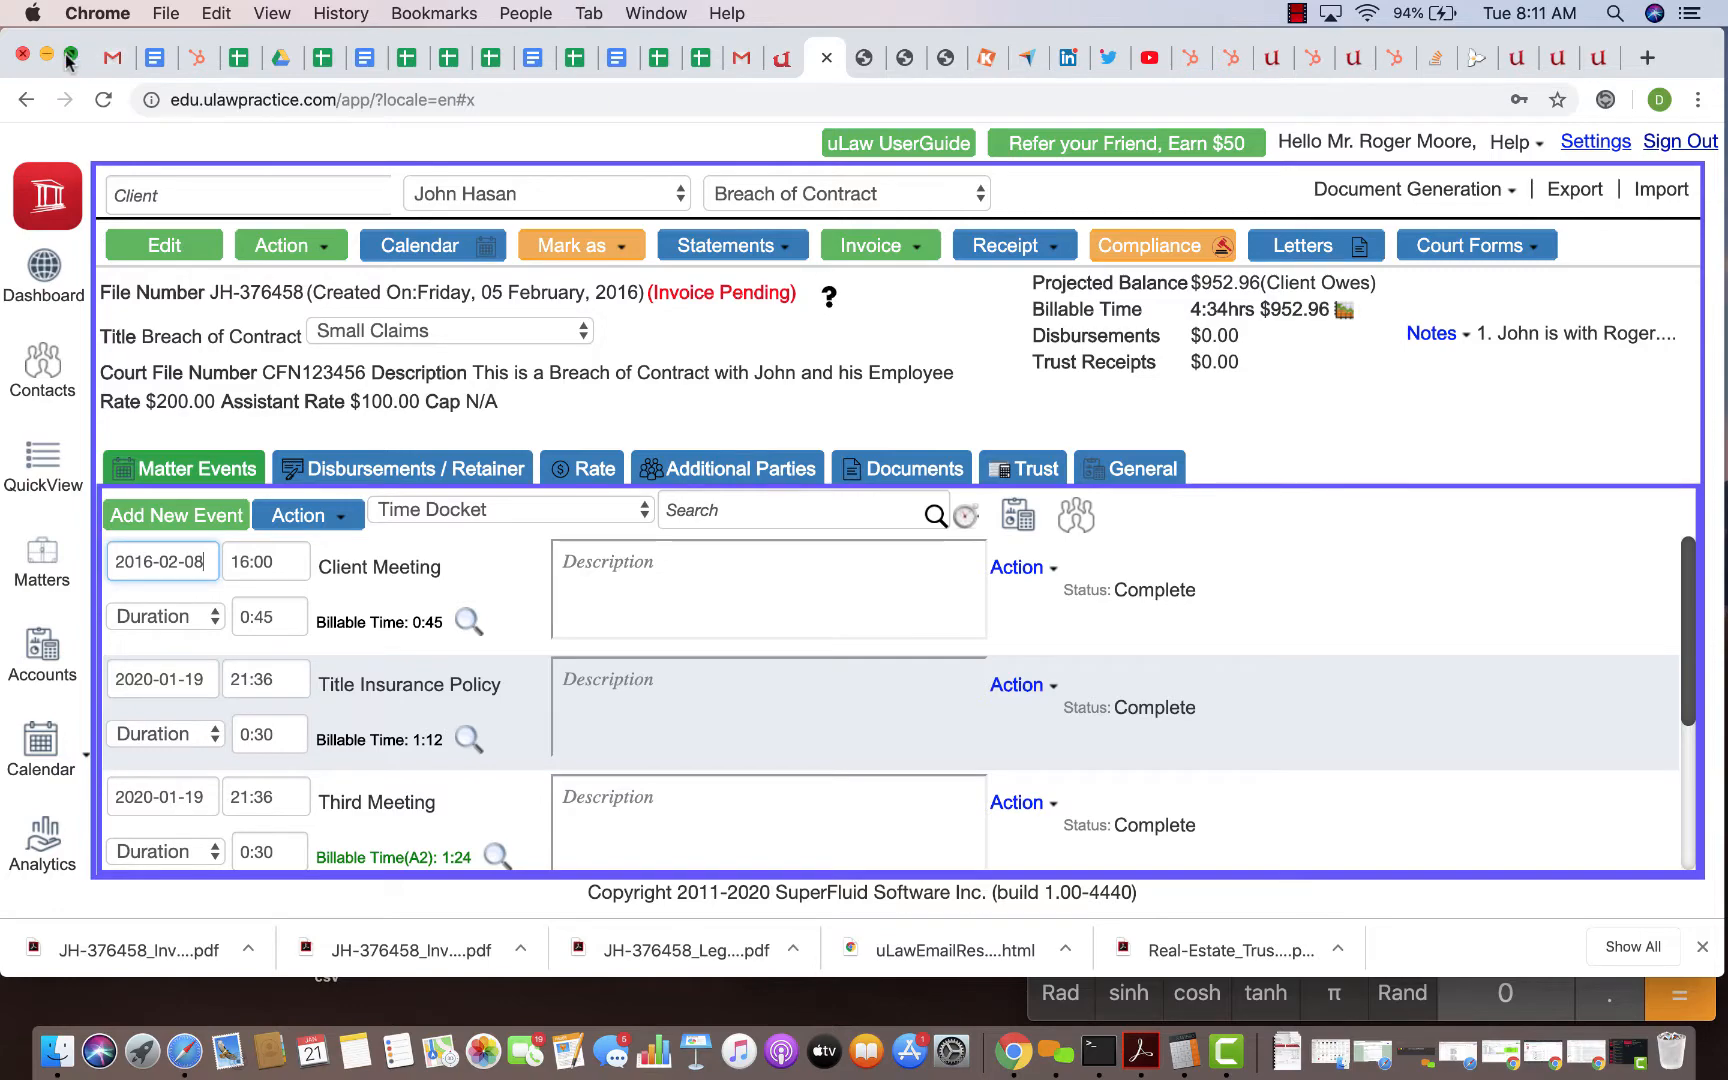
Add a new event titled 'Client Meeting' to the Breach of Contract matter's time docket
{"action": "scroll", "scroll_direction": "down", "scroll_amount": 3}
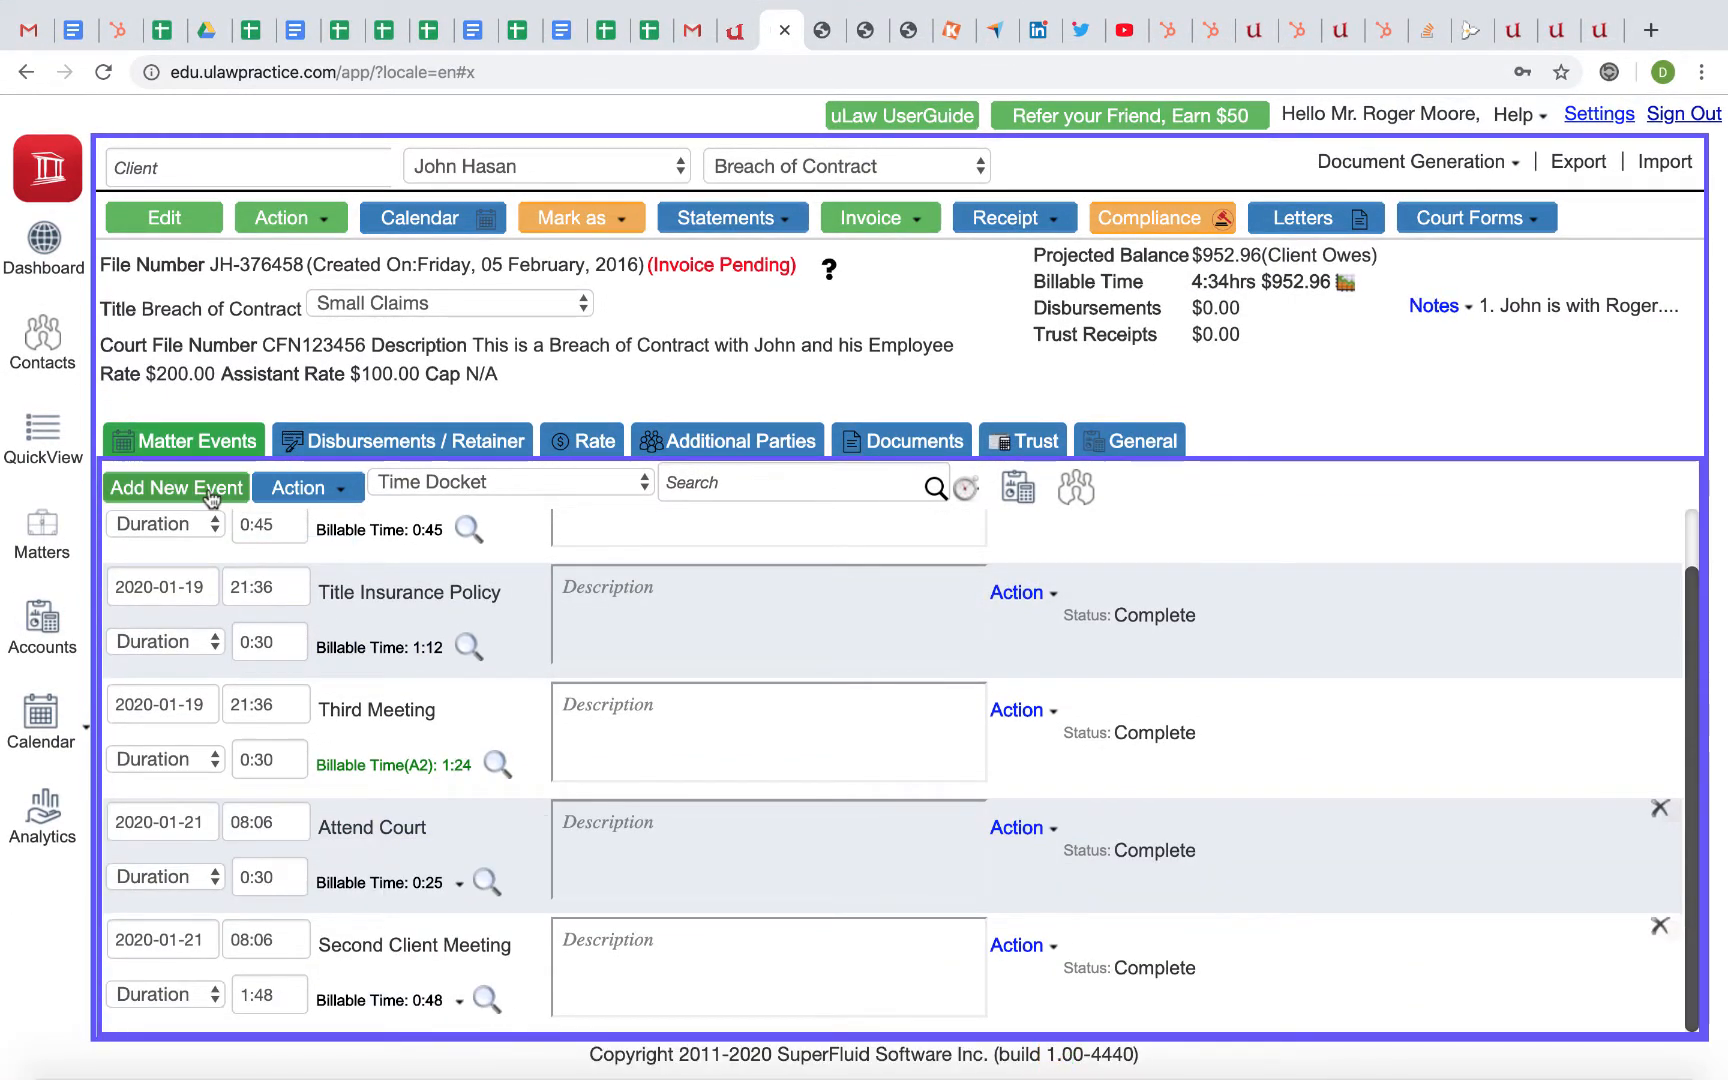
{"action": "left_click", "coordinate": [176, 488]}
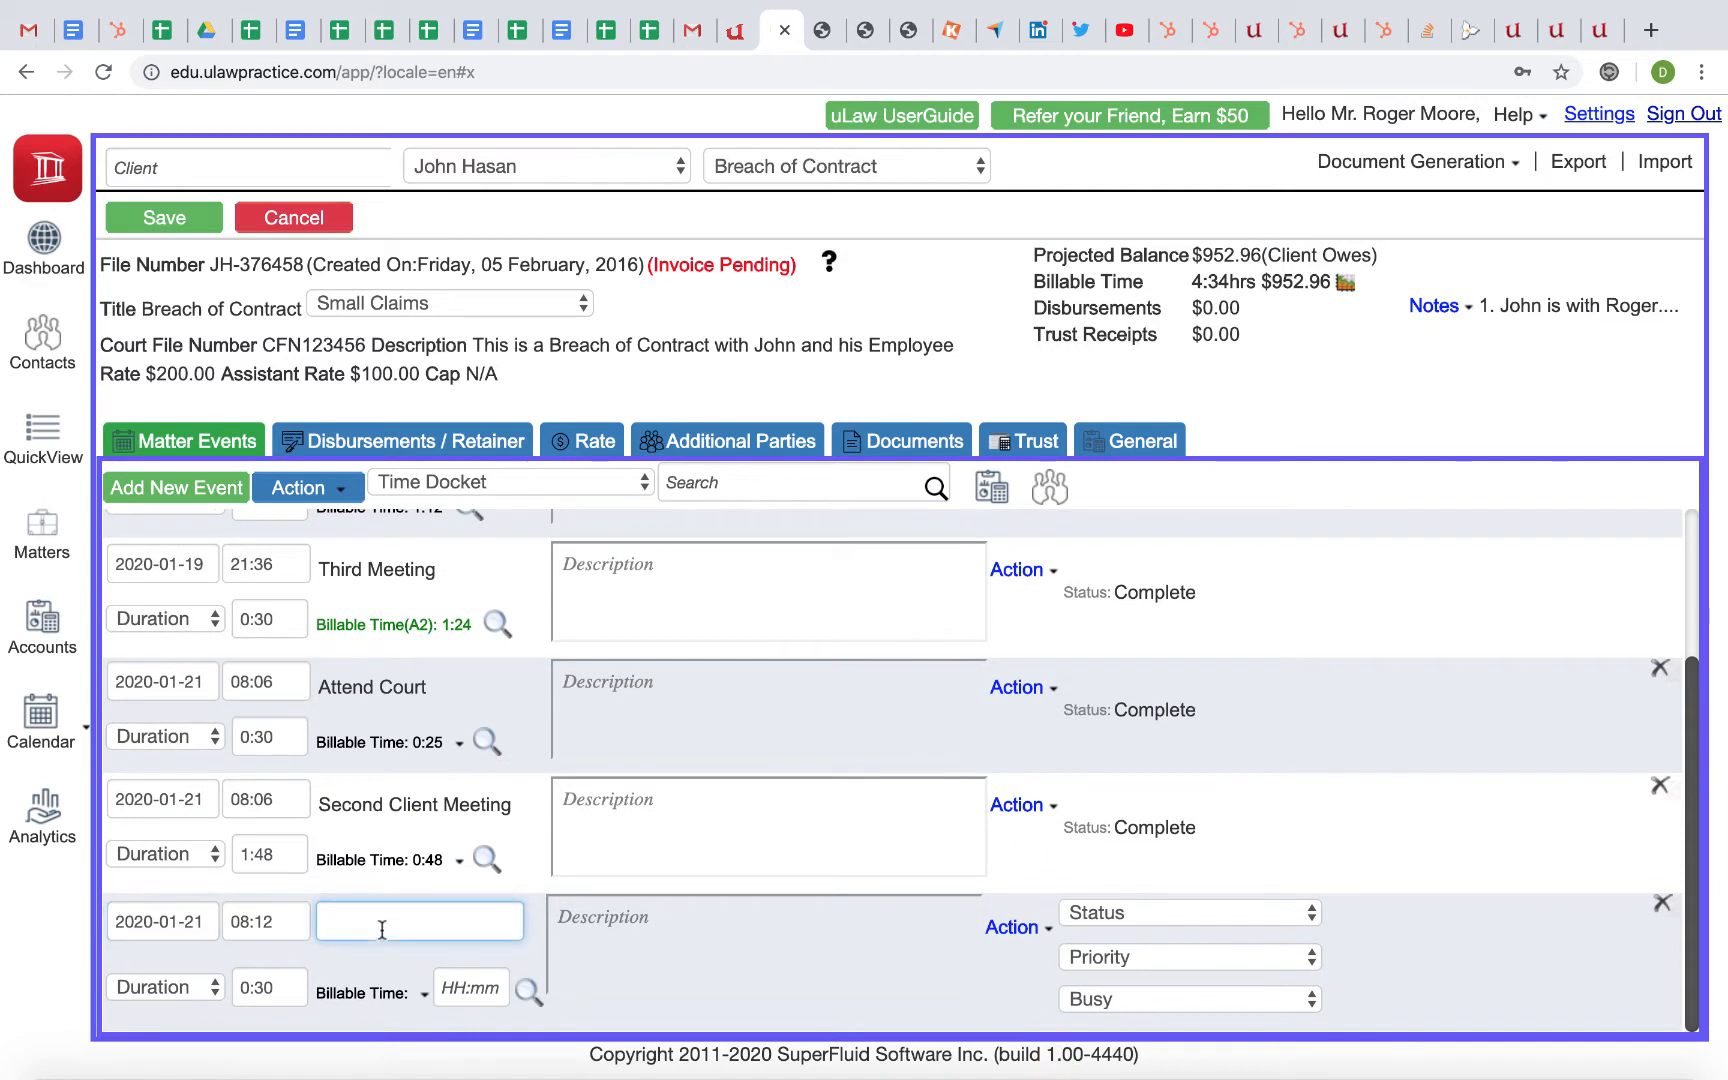
{"action": "type", "text": "Client Meeting"}
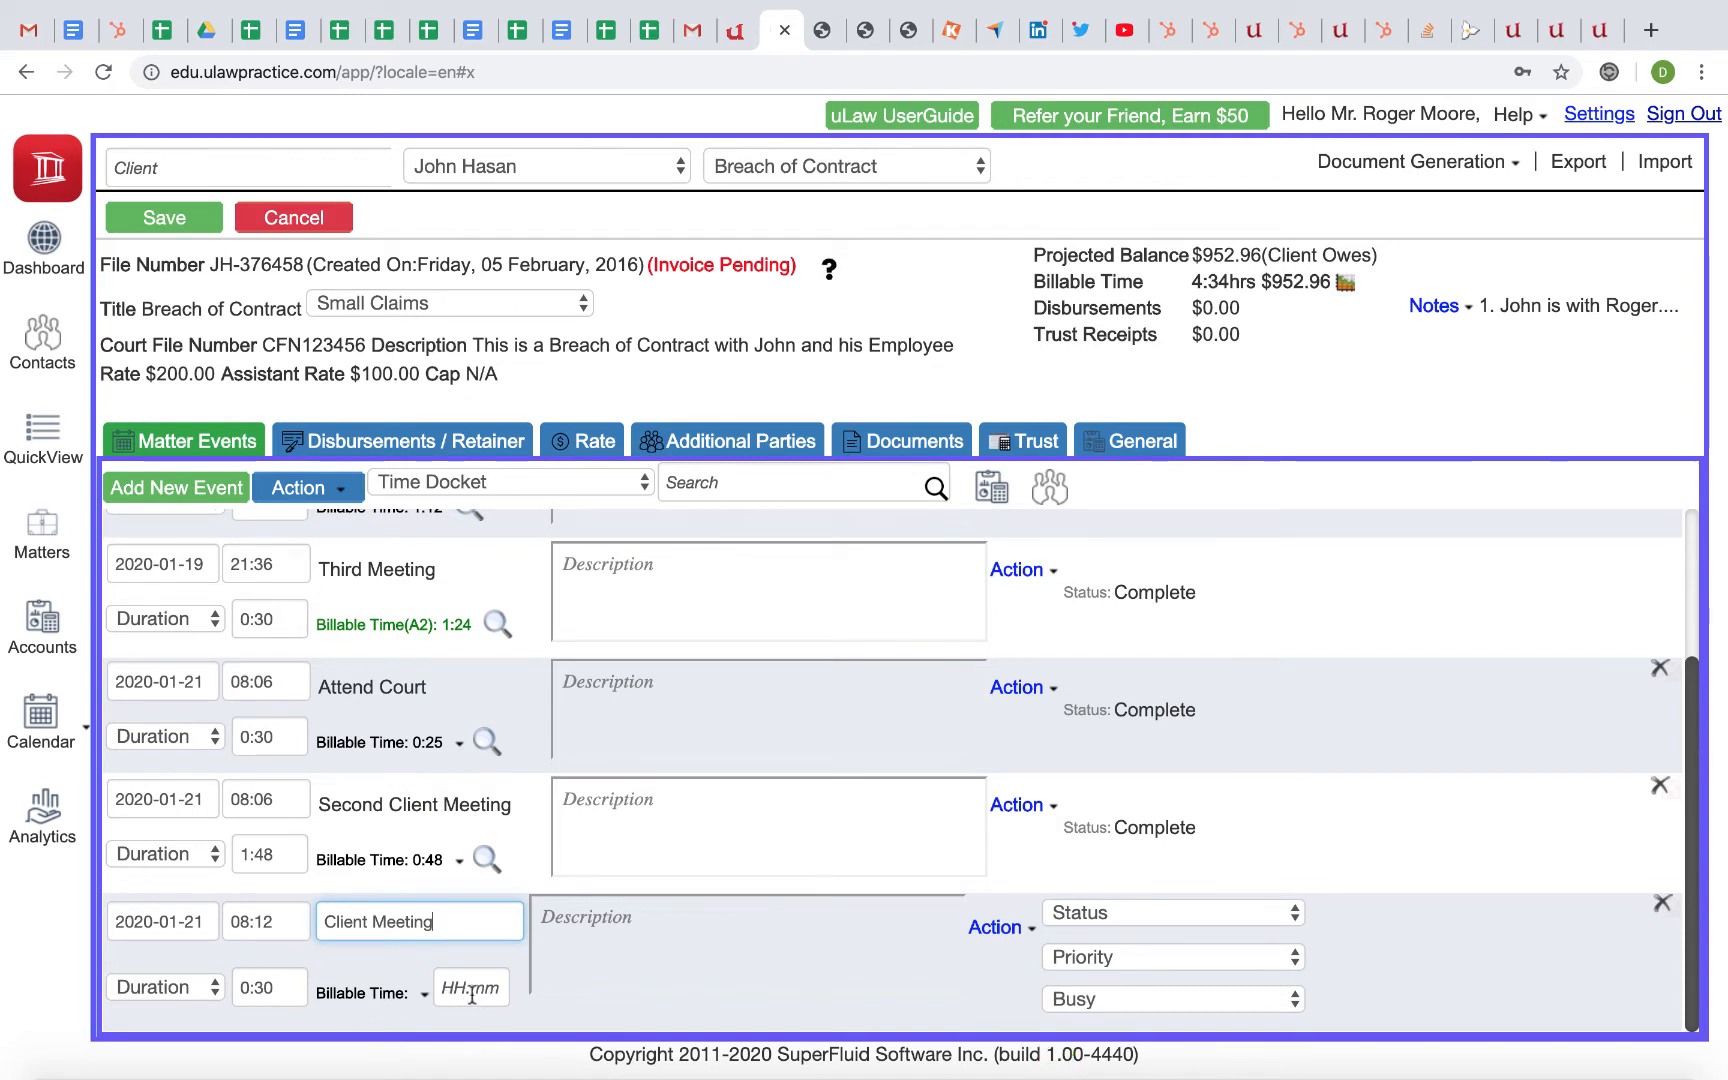
Set the Client Meeting billable time to 1:48 (after trying 1:30) with status Complete
{"action": "left_click", "coordinate": [472, 988]}
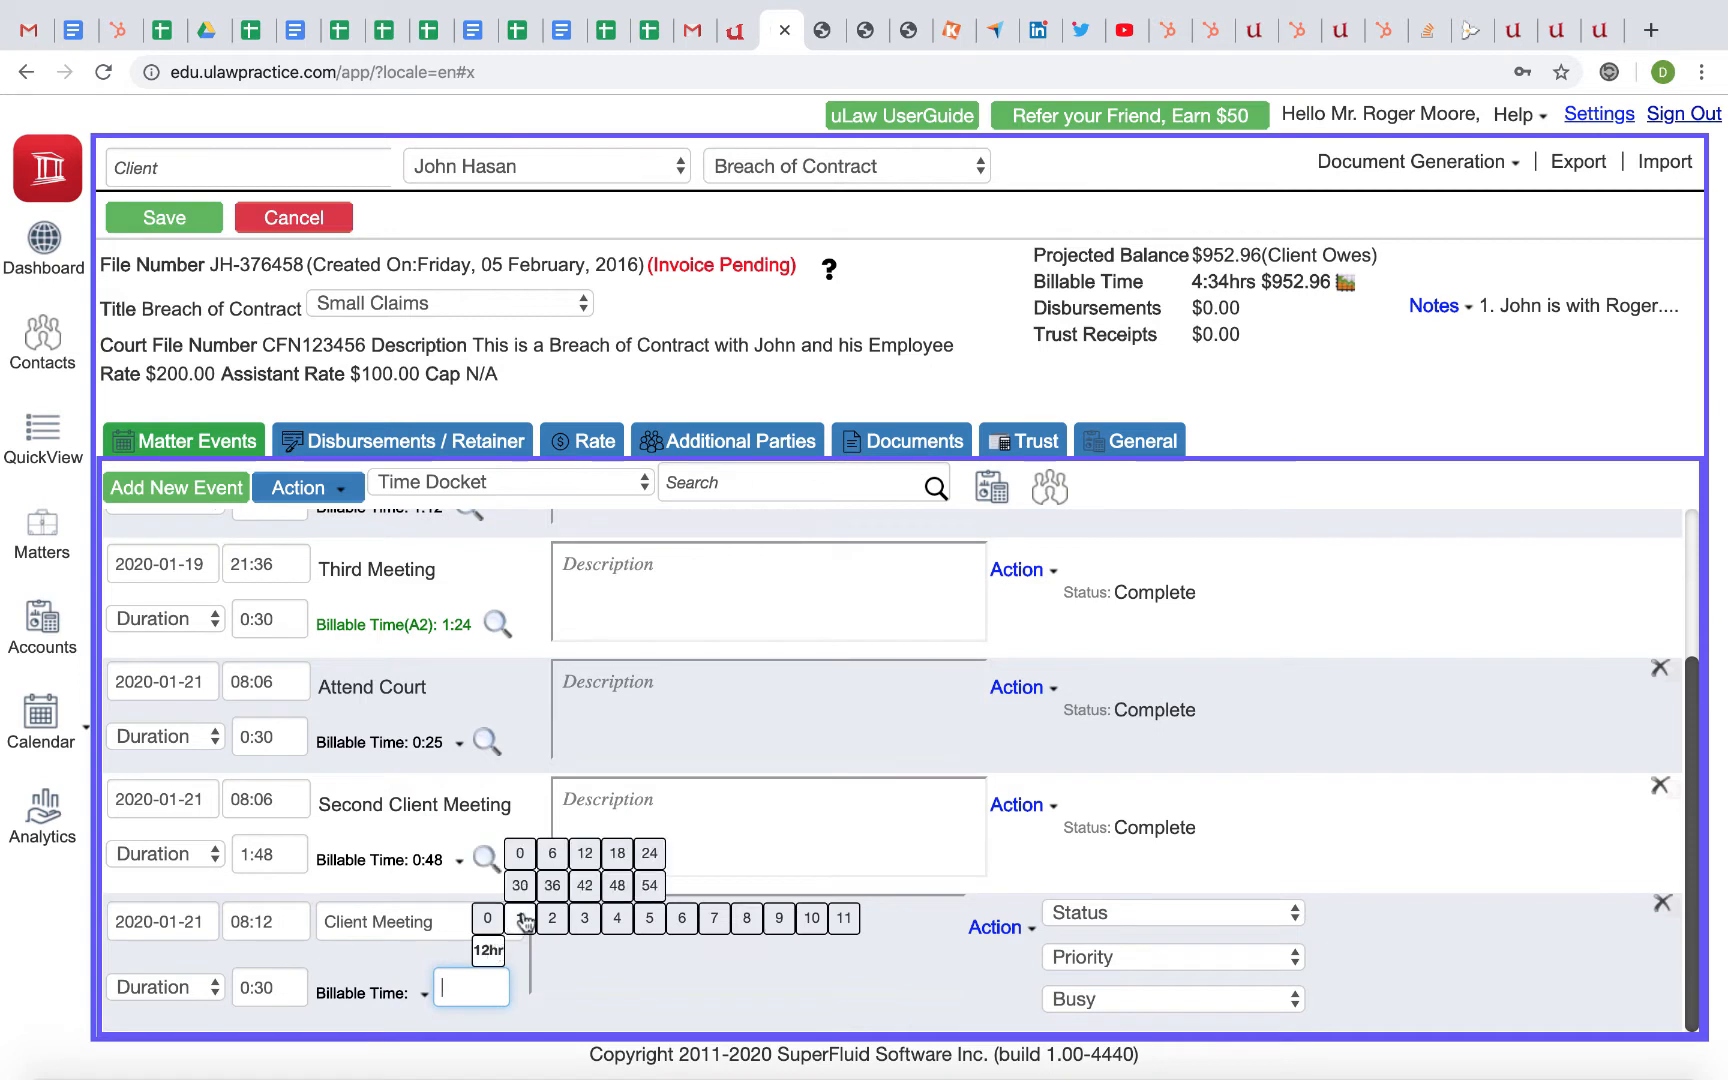
{"action": "left_click", "coordinate": [552, 920]}
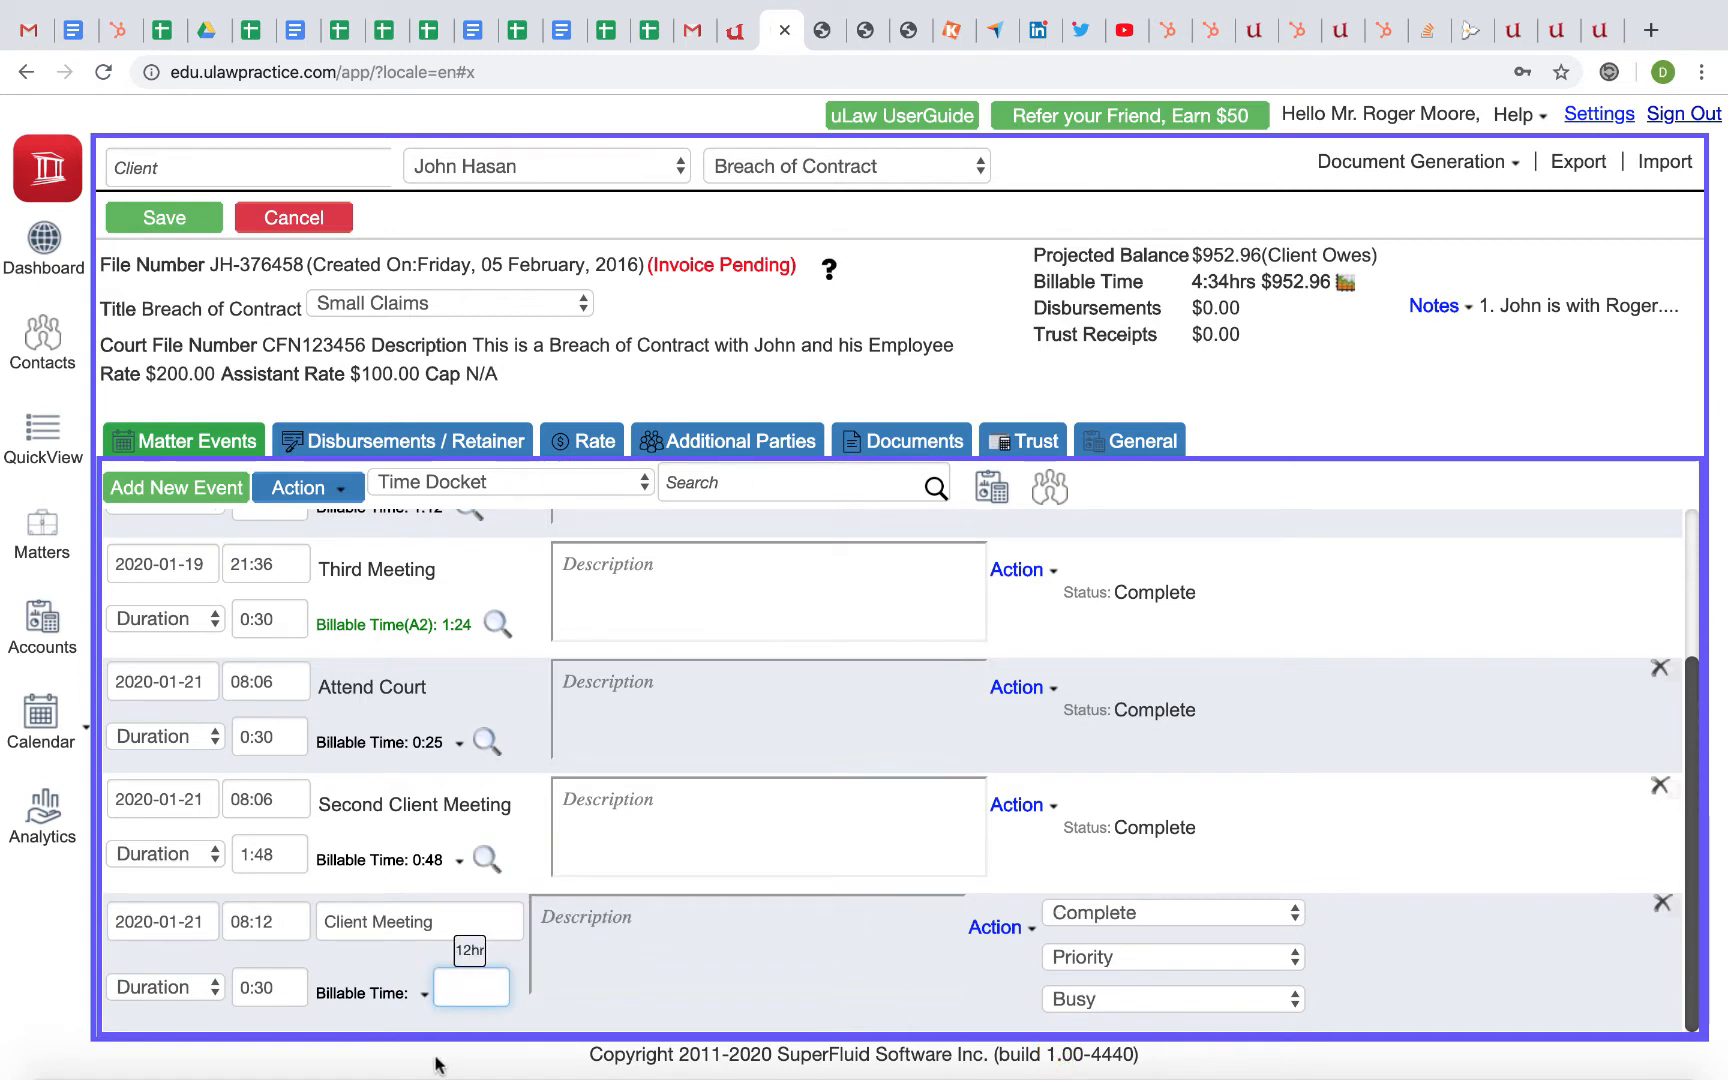
{"action": "left_click", "coordinate": [472, 986]}
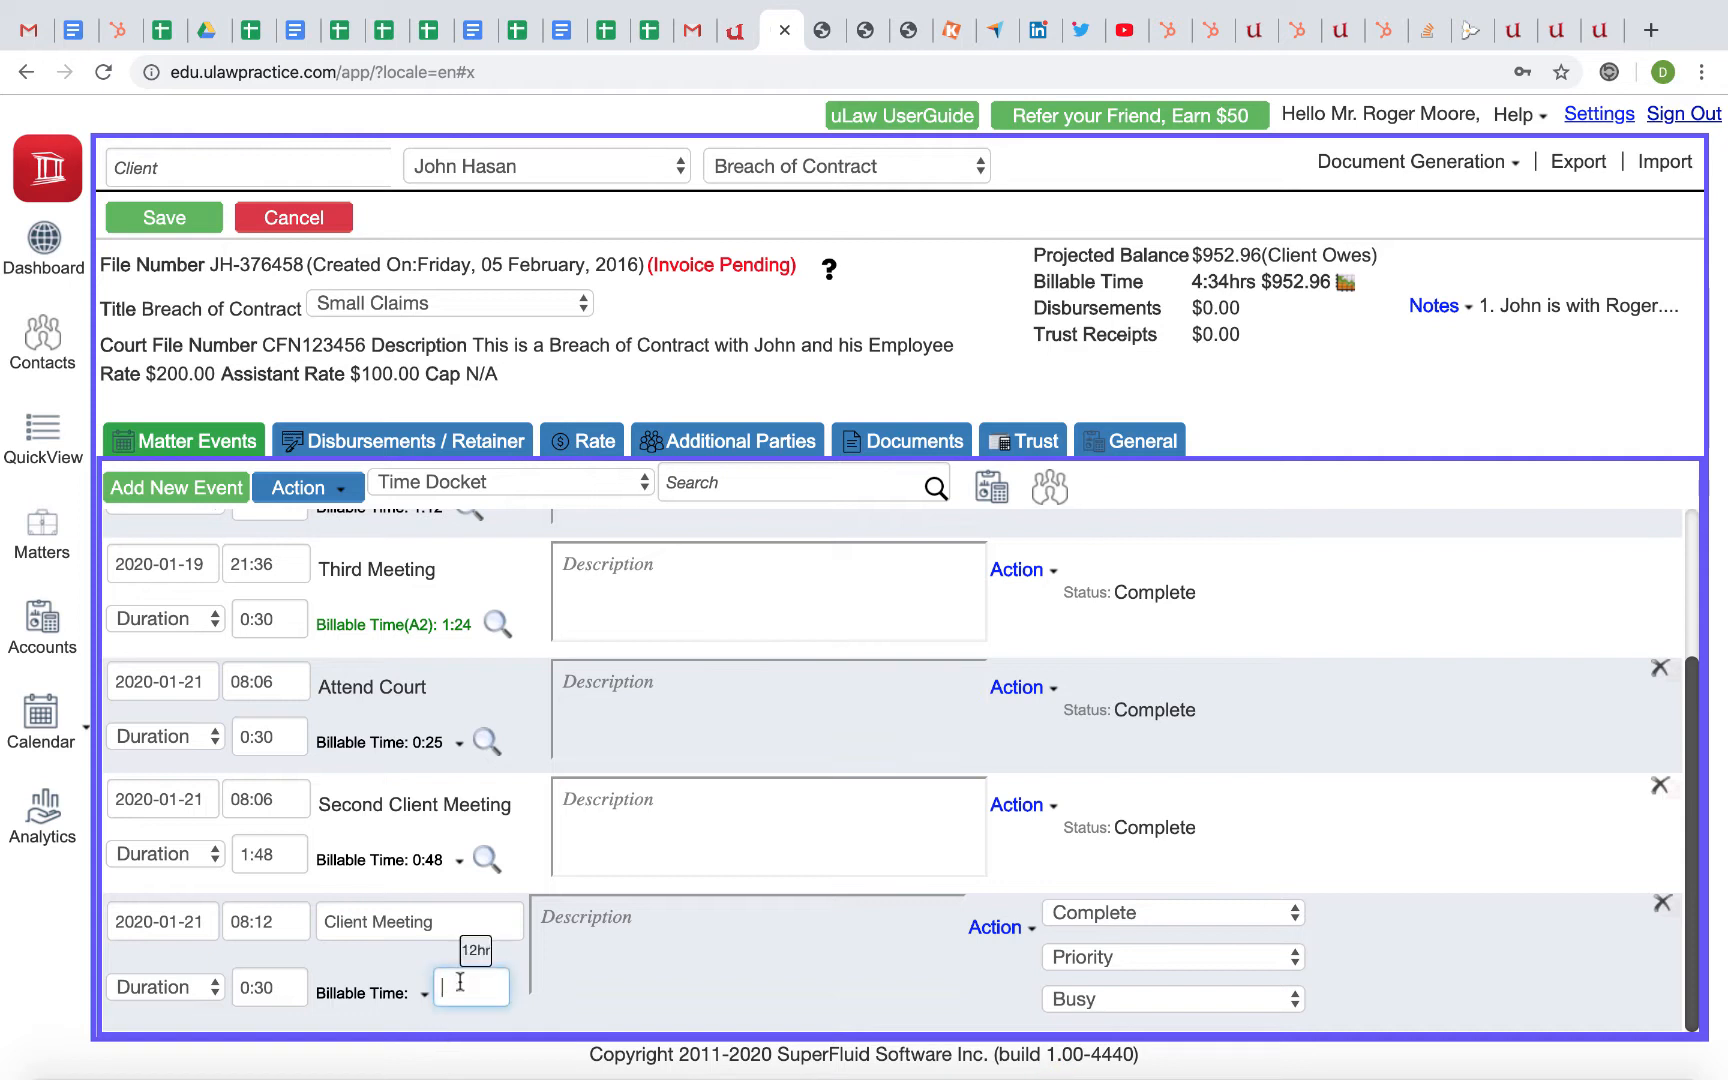
{"action": "type", "text": "1:30"}
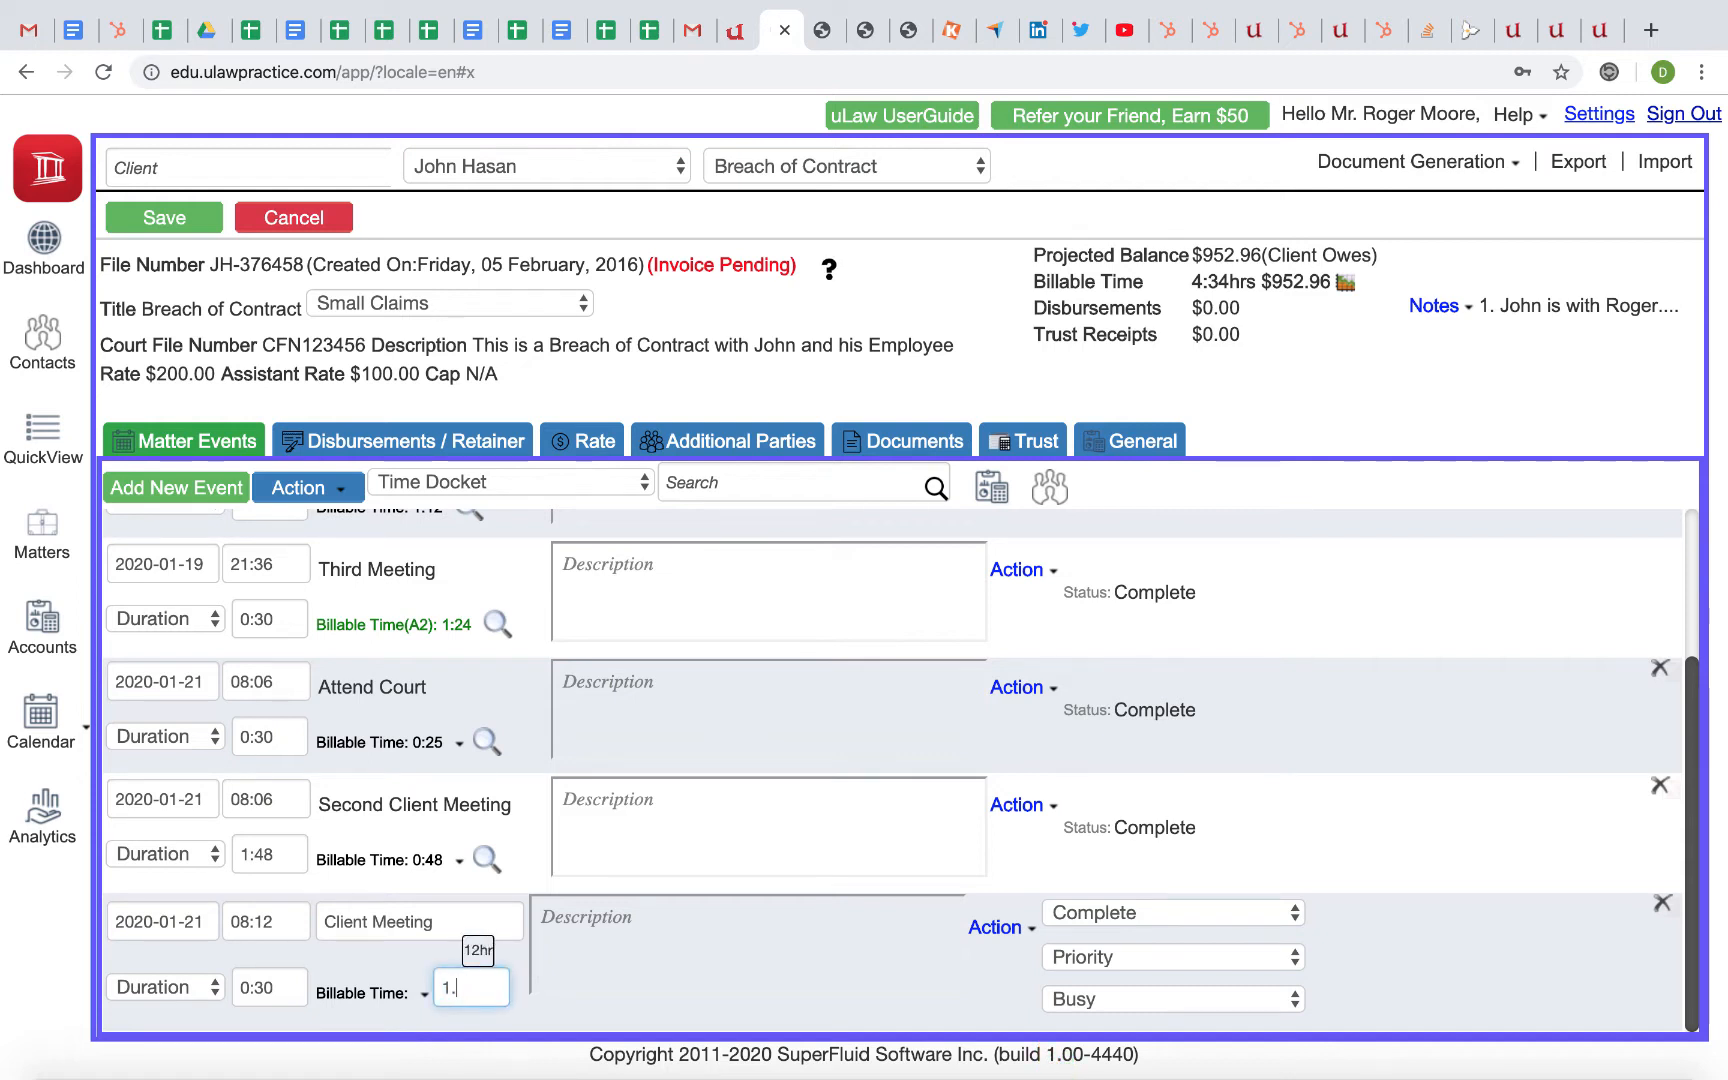
{"action": "type", "text": "1:48"}
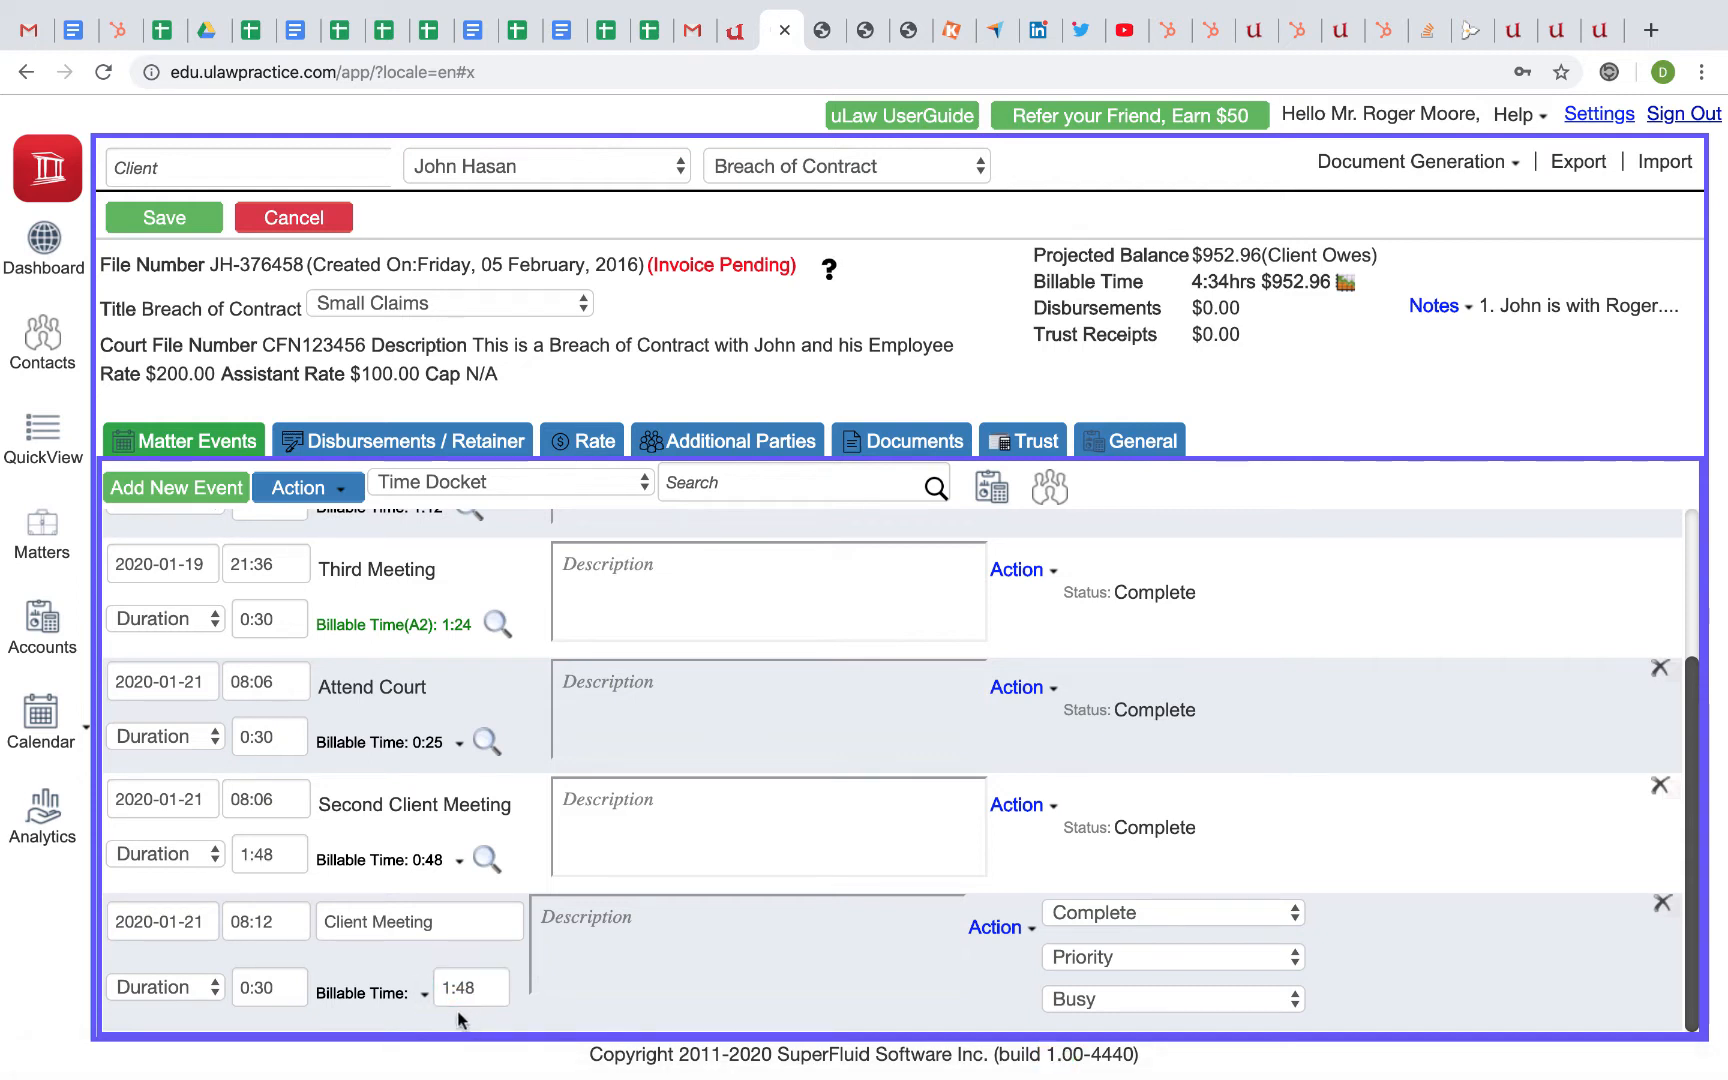
{"action": "mouse_move", "coordinate": [470, 988]}
{"action": "type", "text": "18"}
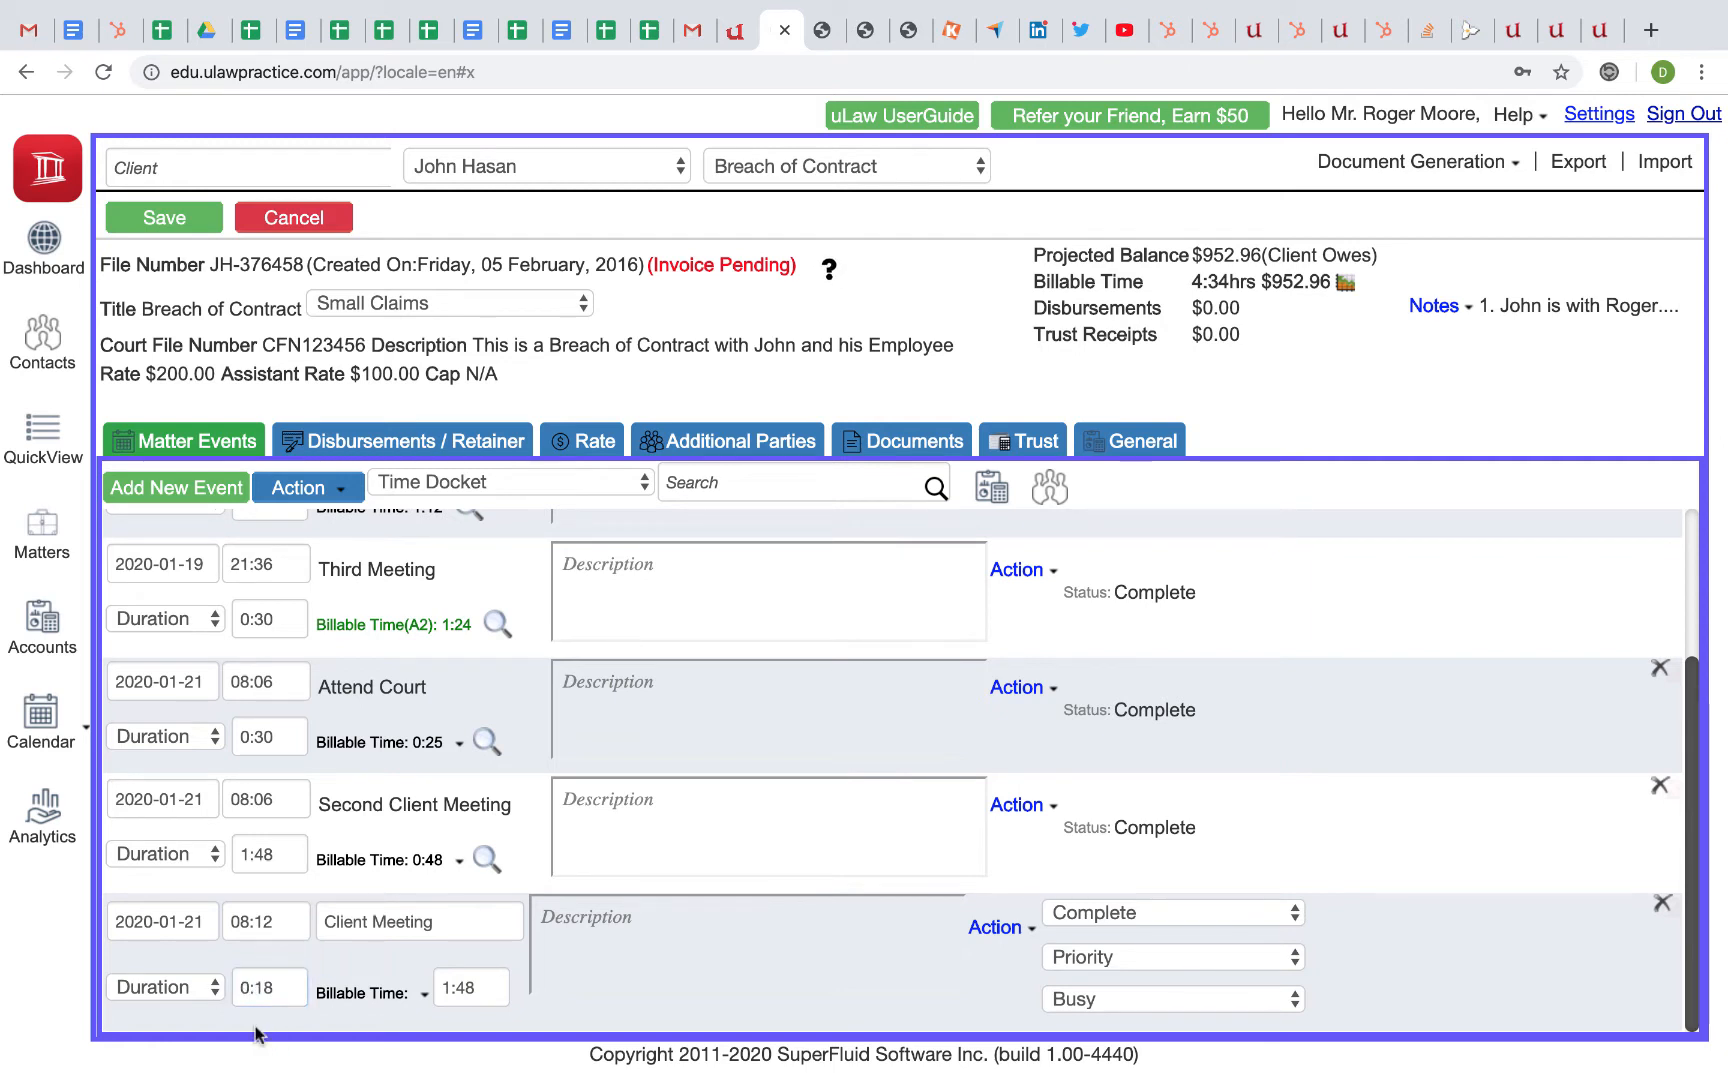
Re-enter the Client Meeting billable time as 0.6 (0:36) and save the matter
{"action": "left_click", "coordinate": [472, 988]}
{"action": "type", "text": "0:30"}
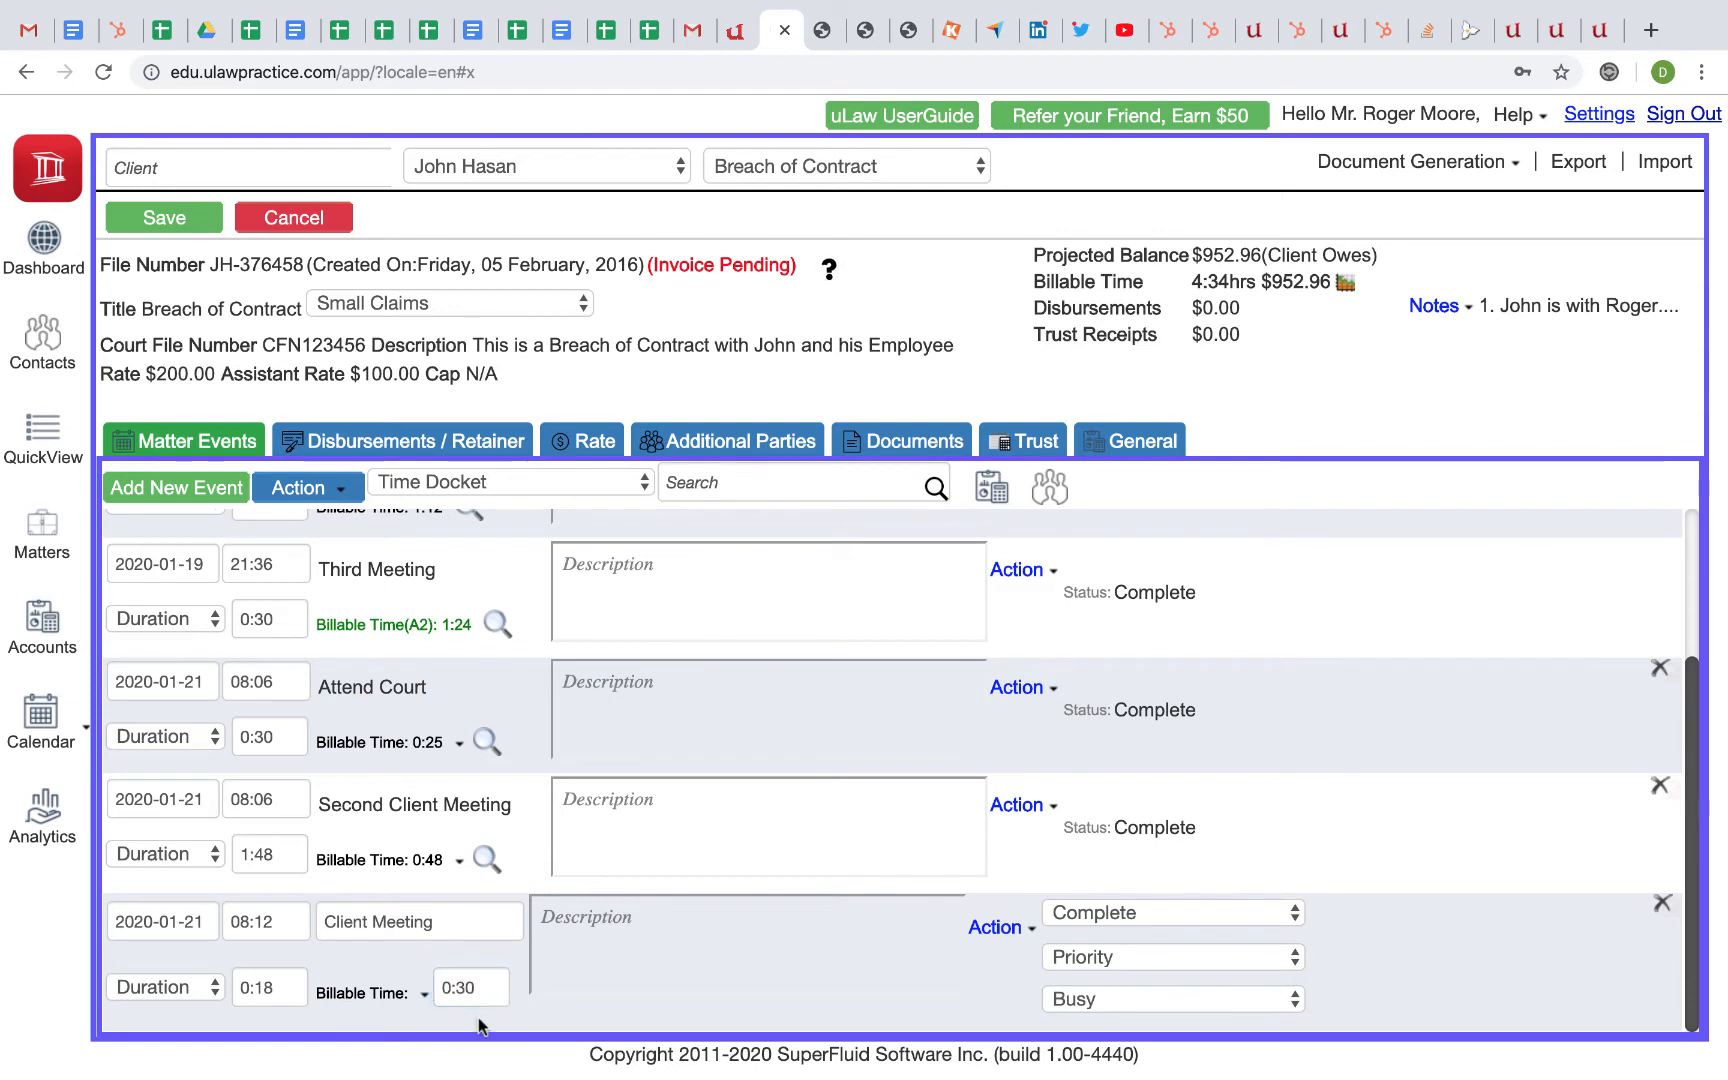
{"action": "mouse_move", "coordinate": [448, 1020]}
{"action": "type", "text": "6"}
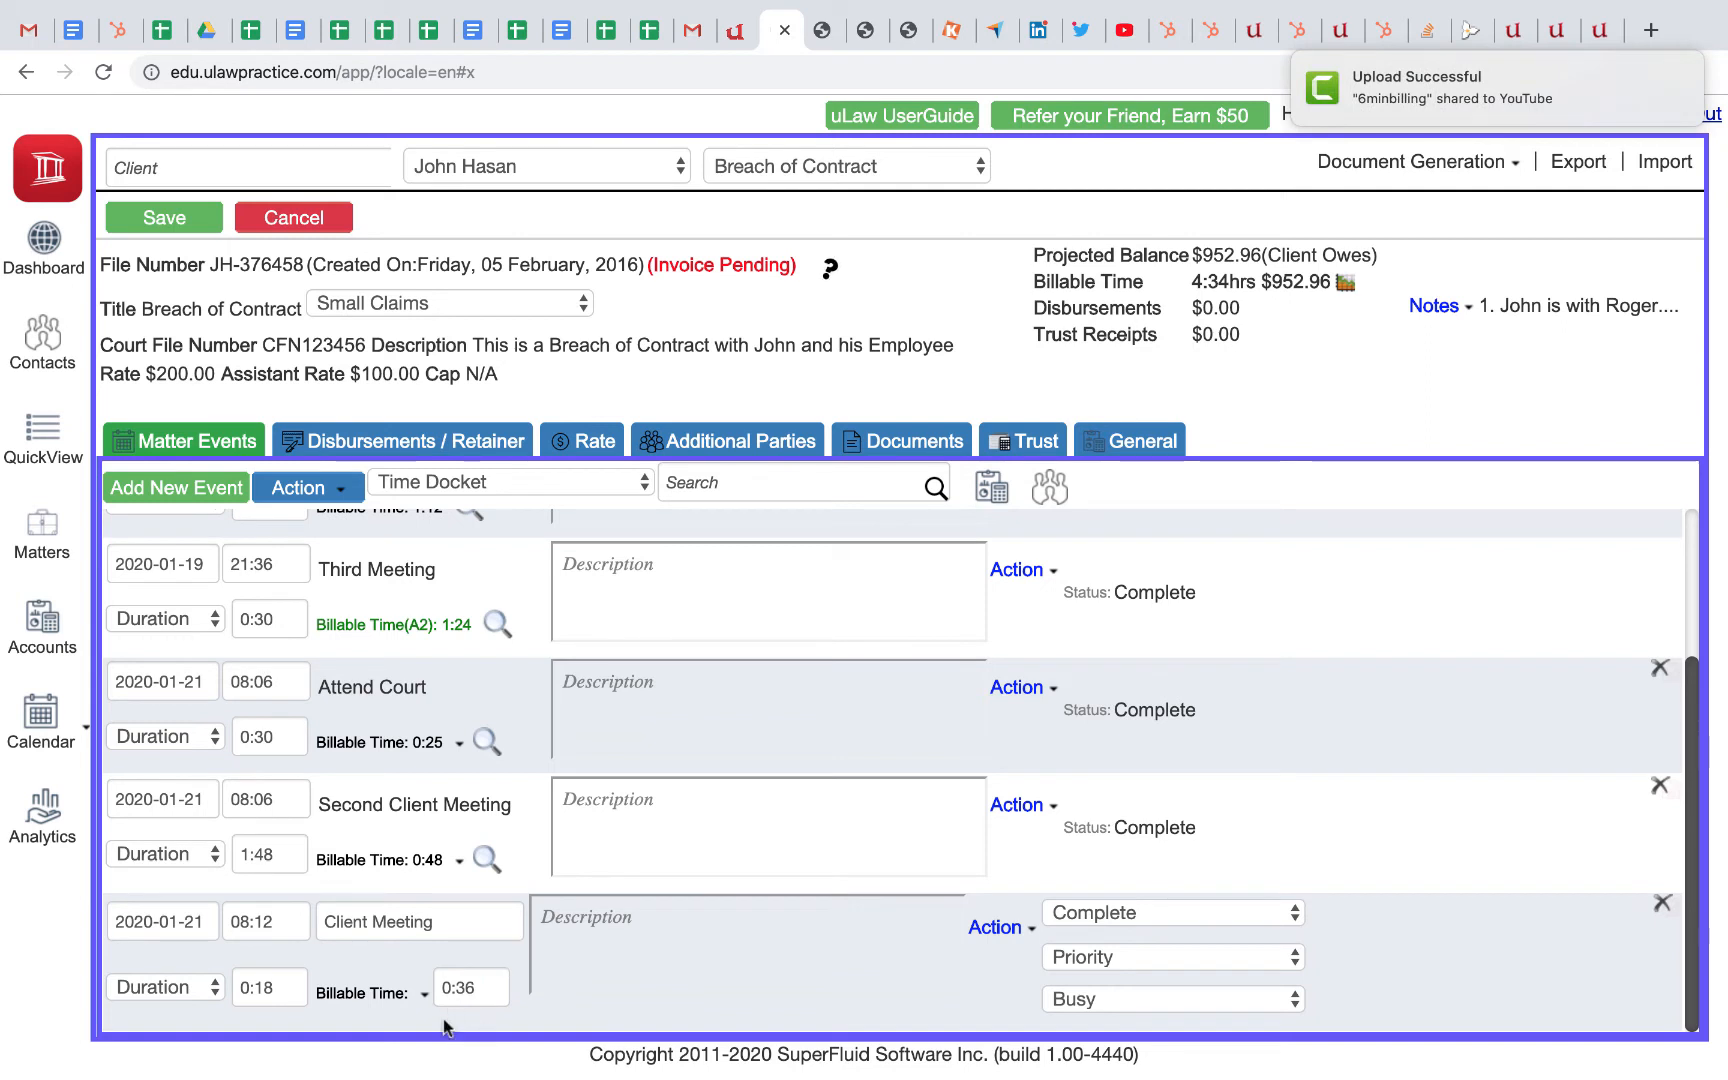
{"action": "mouse_move", "coordinate": [462, 1030]}
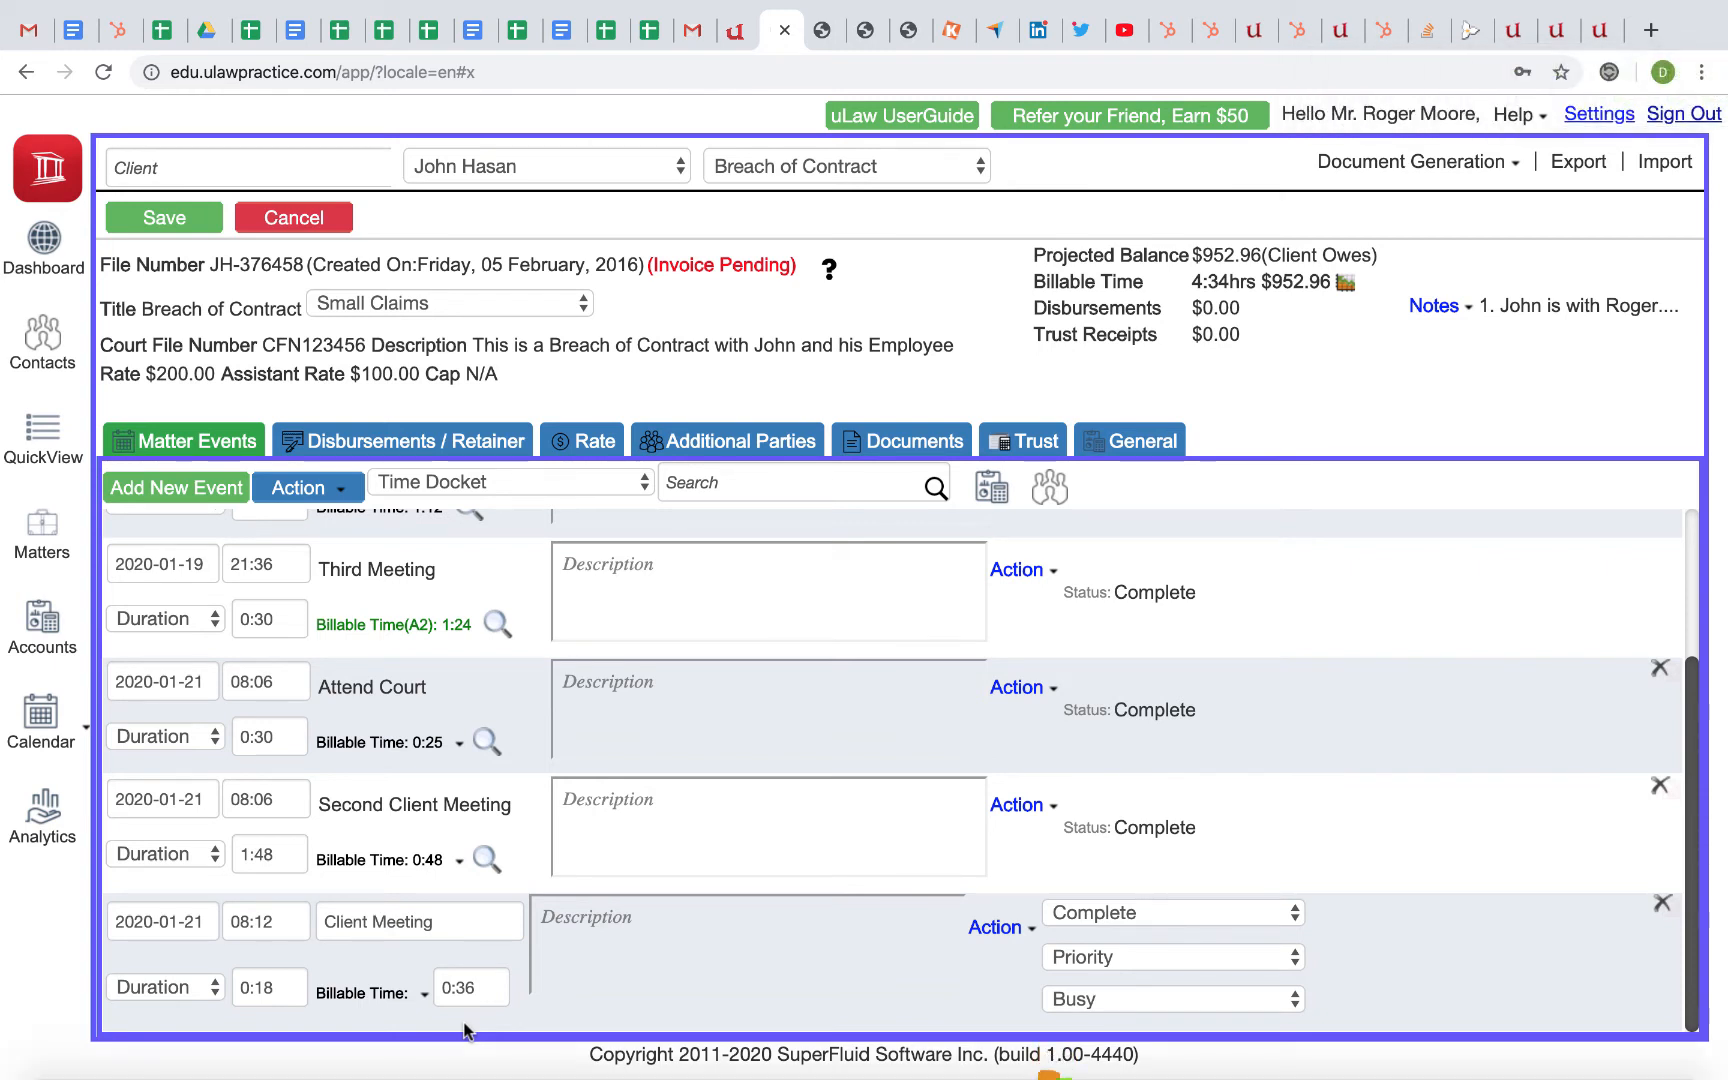
{"action": "left_click", "coordinate": [164, 218]}
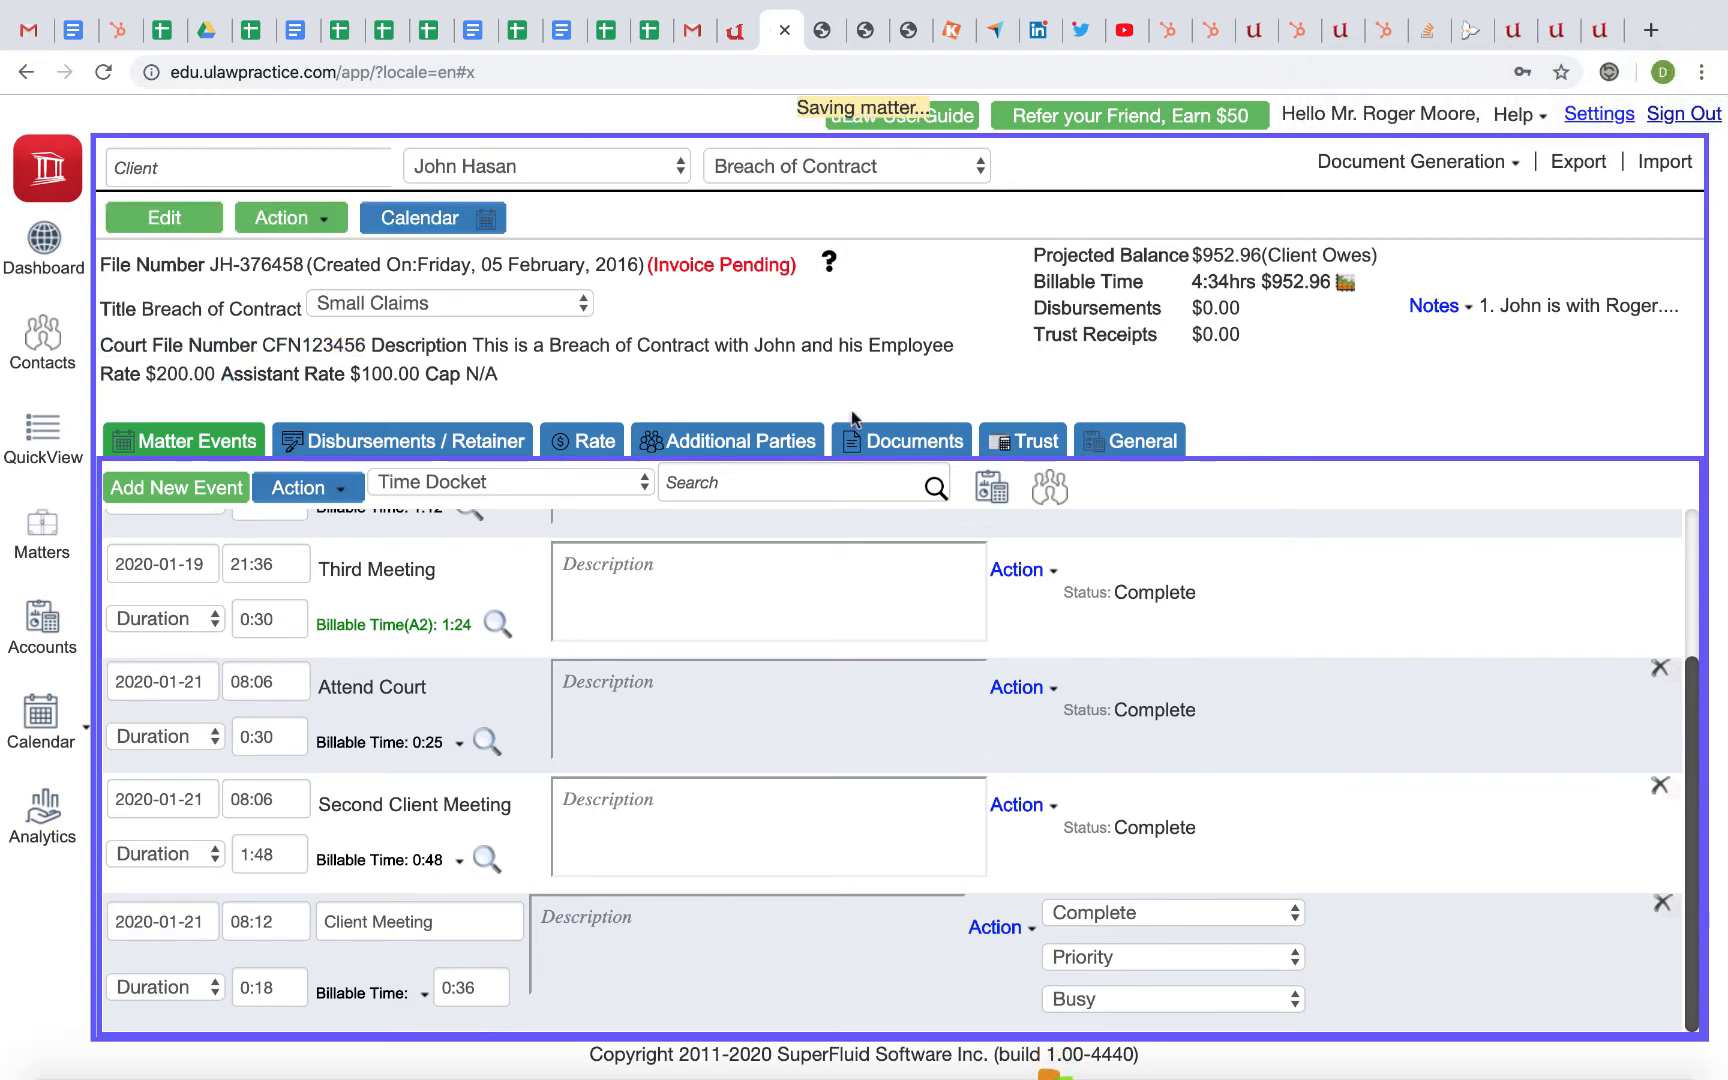
{"action": "mouse_move", "coordinate": [1162, 226]}
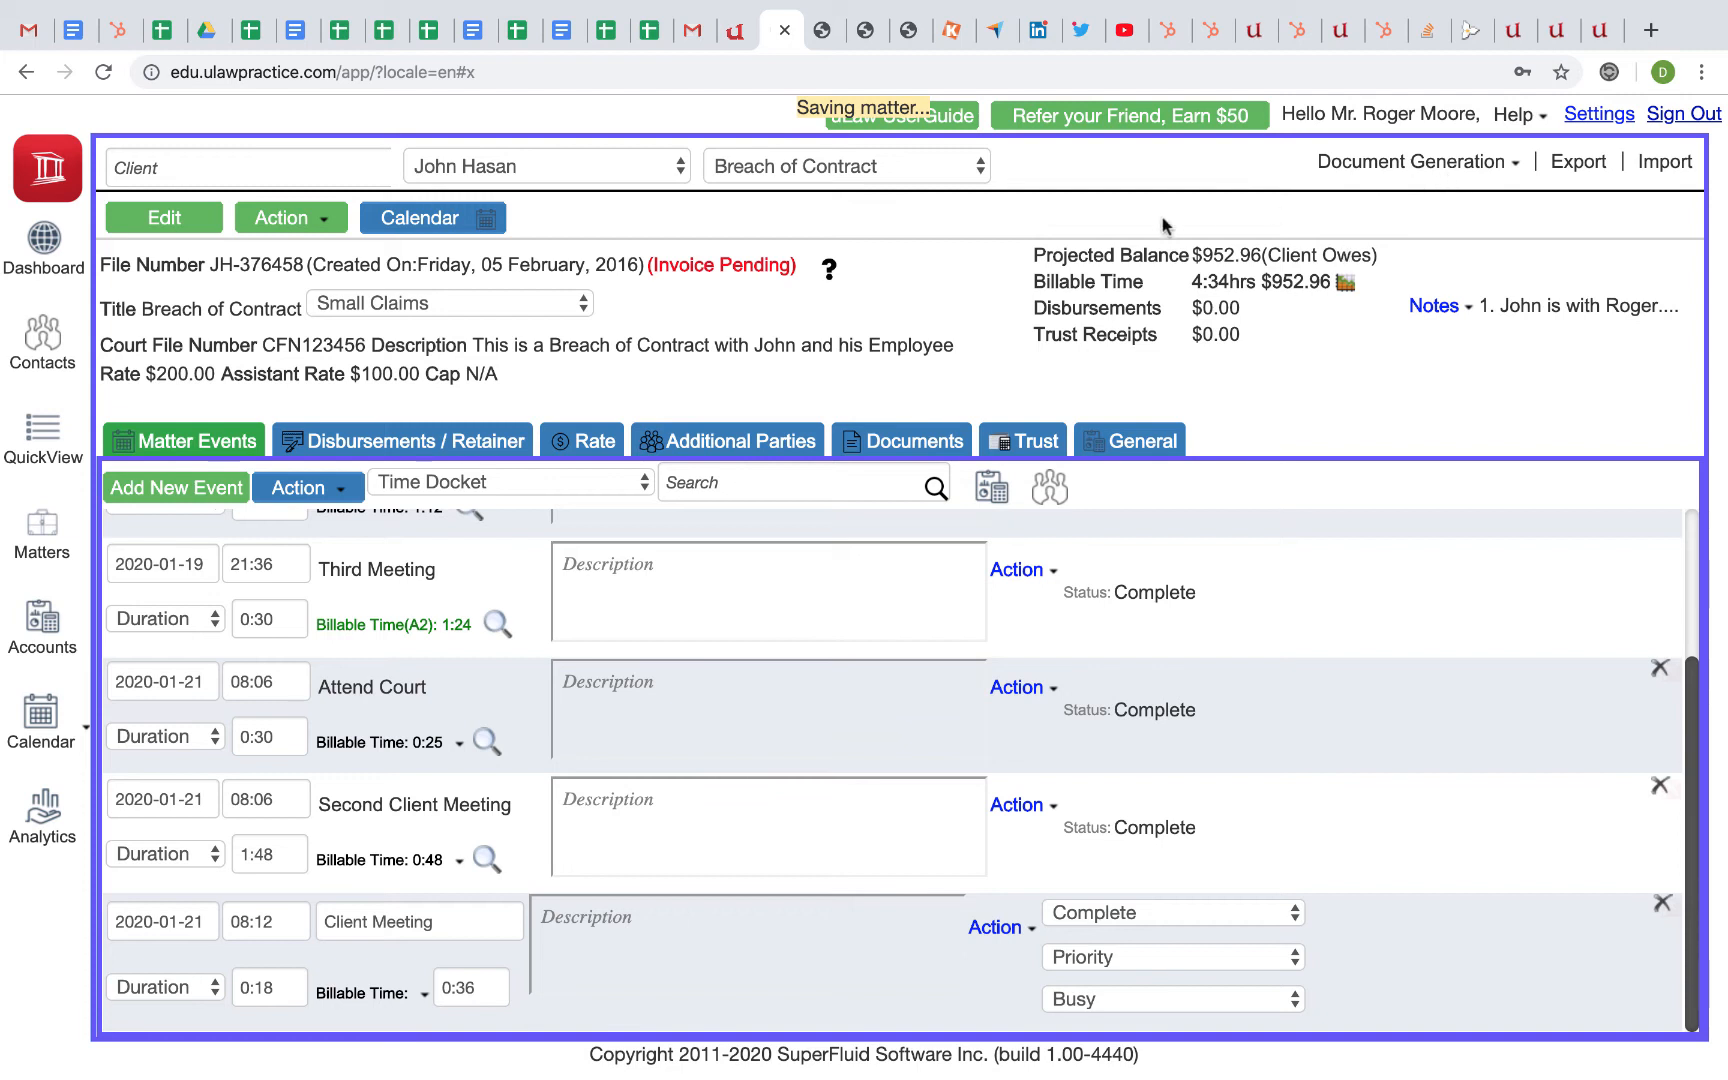
{"action": "mouse_move", "coordinate": [992, 242]}
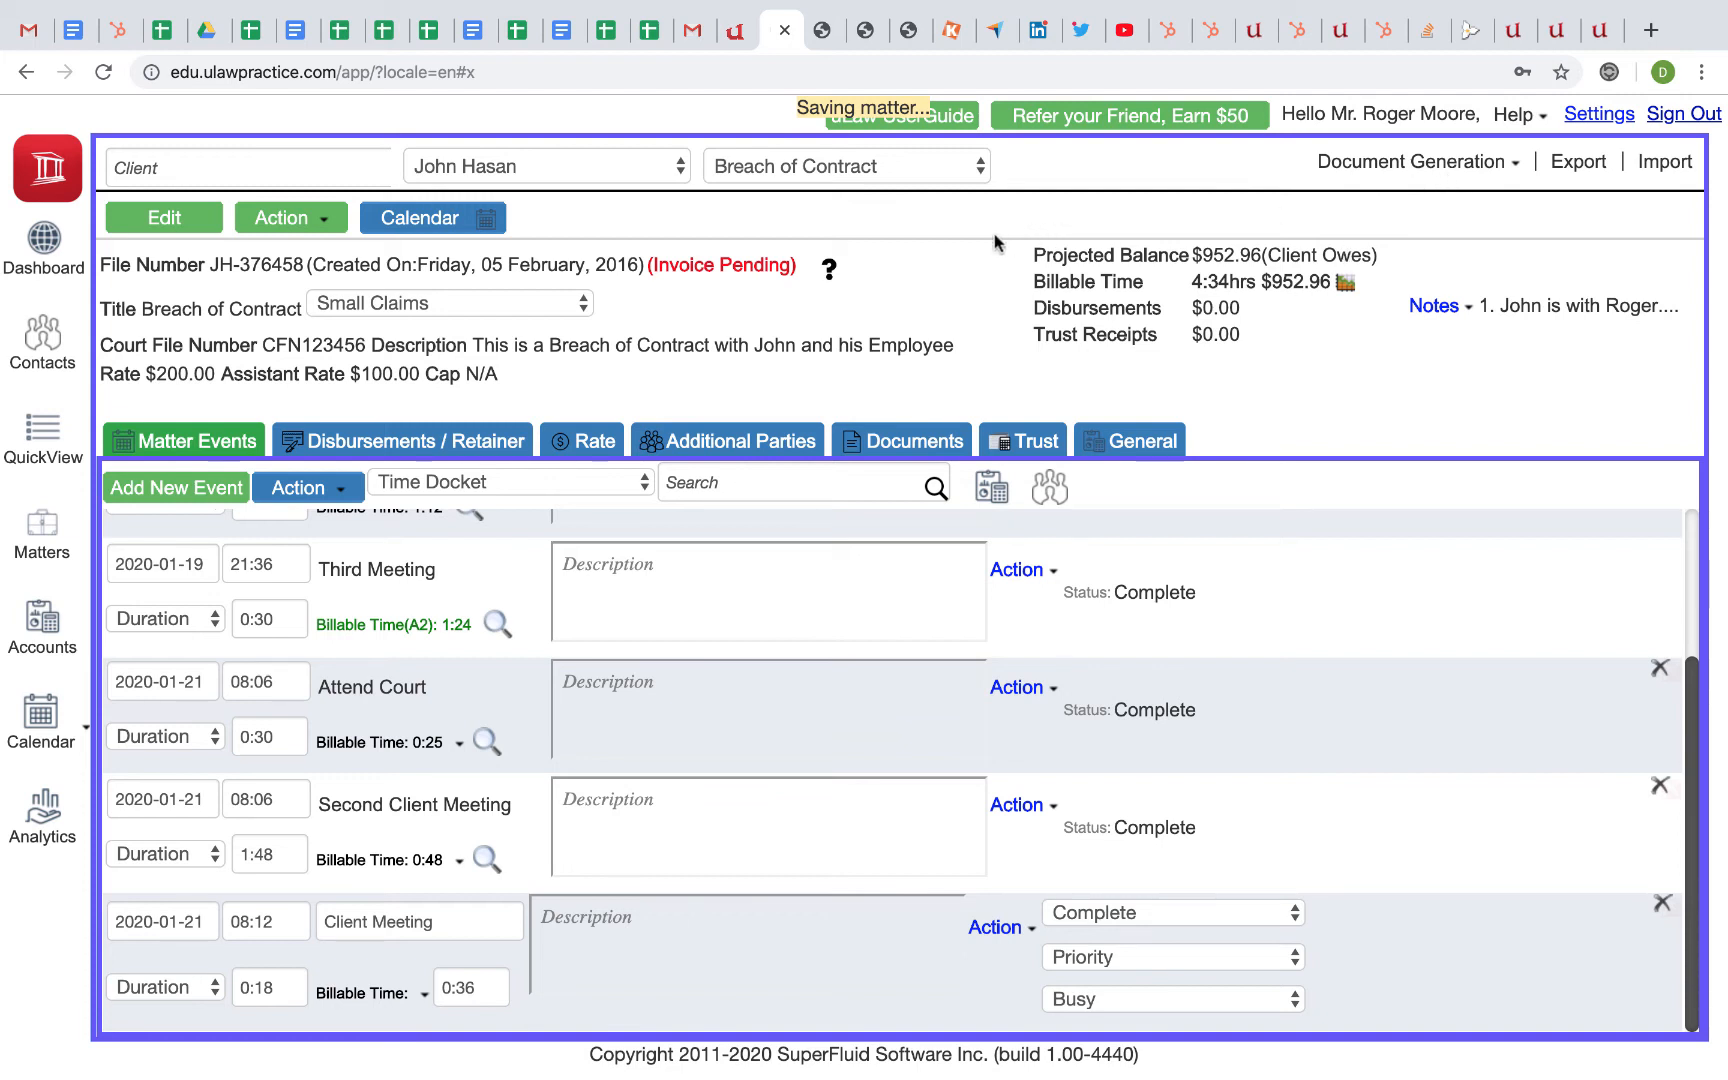
{"action": "mouse_move", "coordinate": [976, 244]}
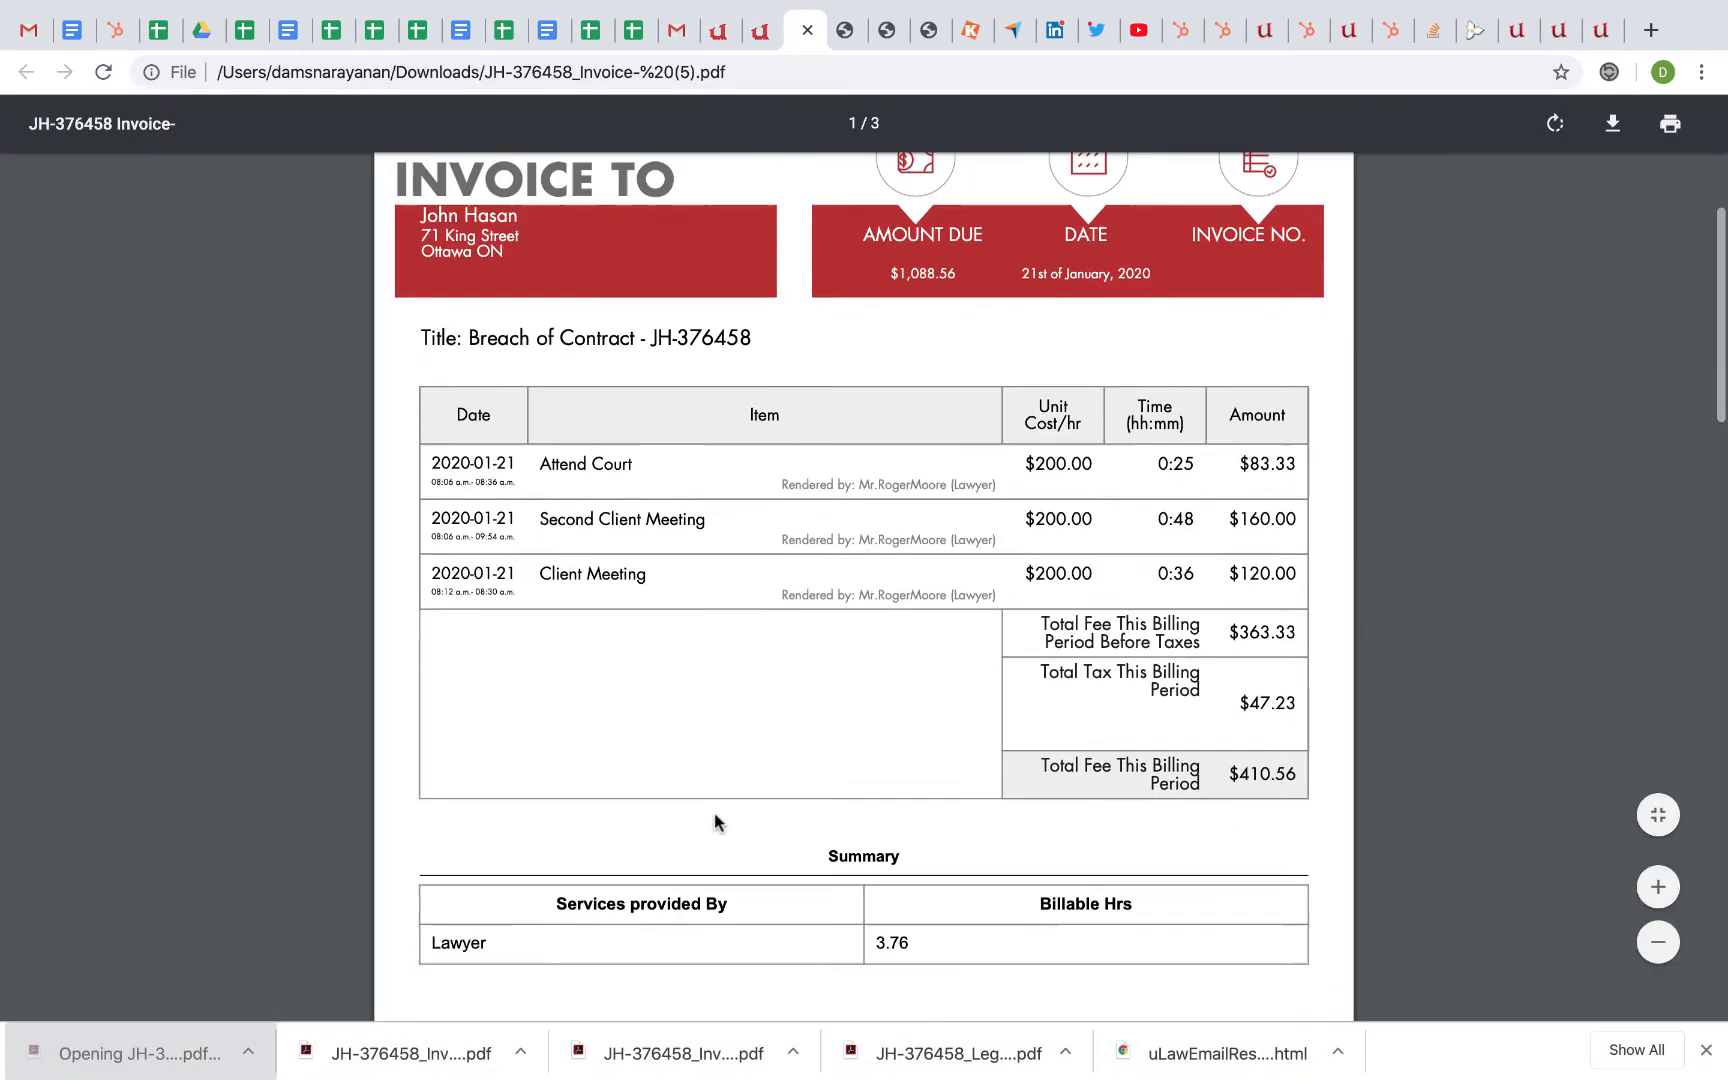
Scroll the JH-376458 invoice PDF to the Client Meeting line billed at 0:36 for $120.00
{"action": "scroll", "scroll_direction": "up", "scroll_amount": 3}
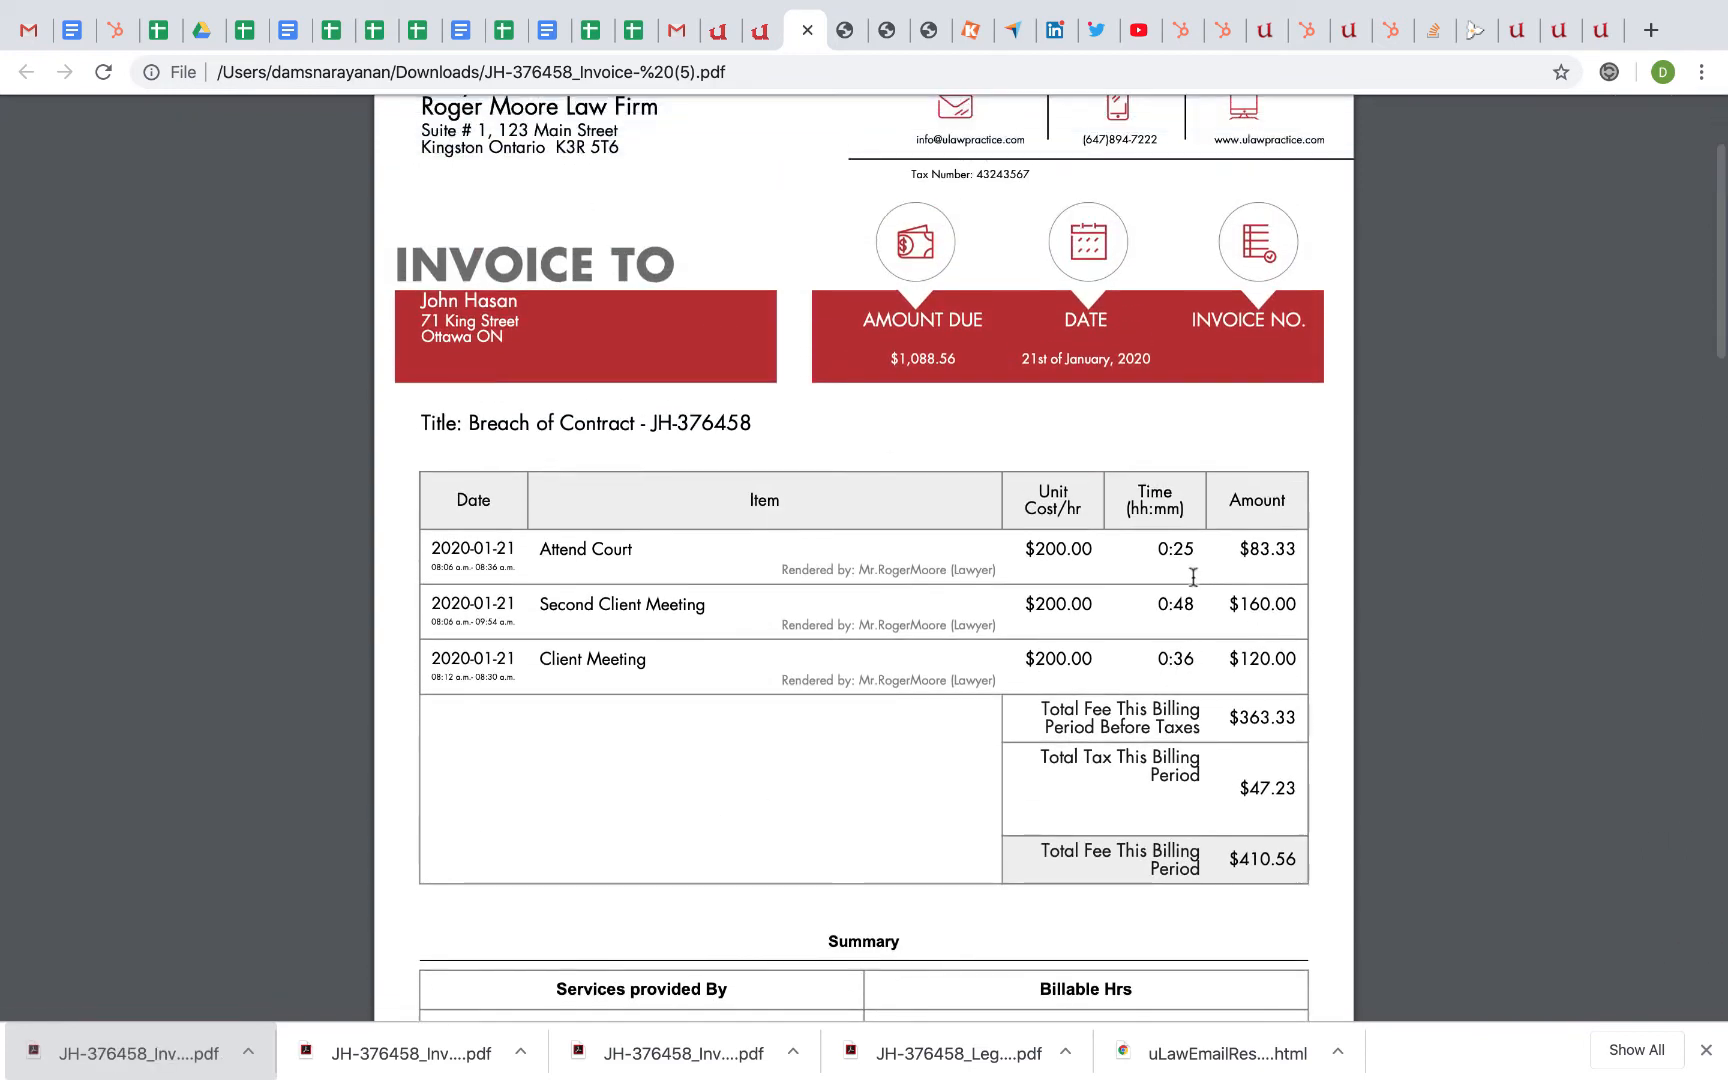
{"action": "mouse_move", "coordinate": [1282, 560]}
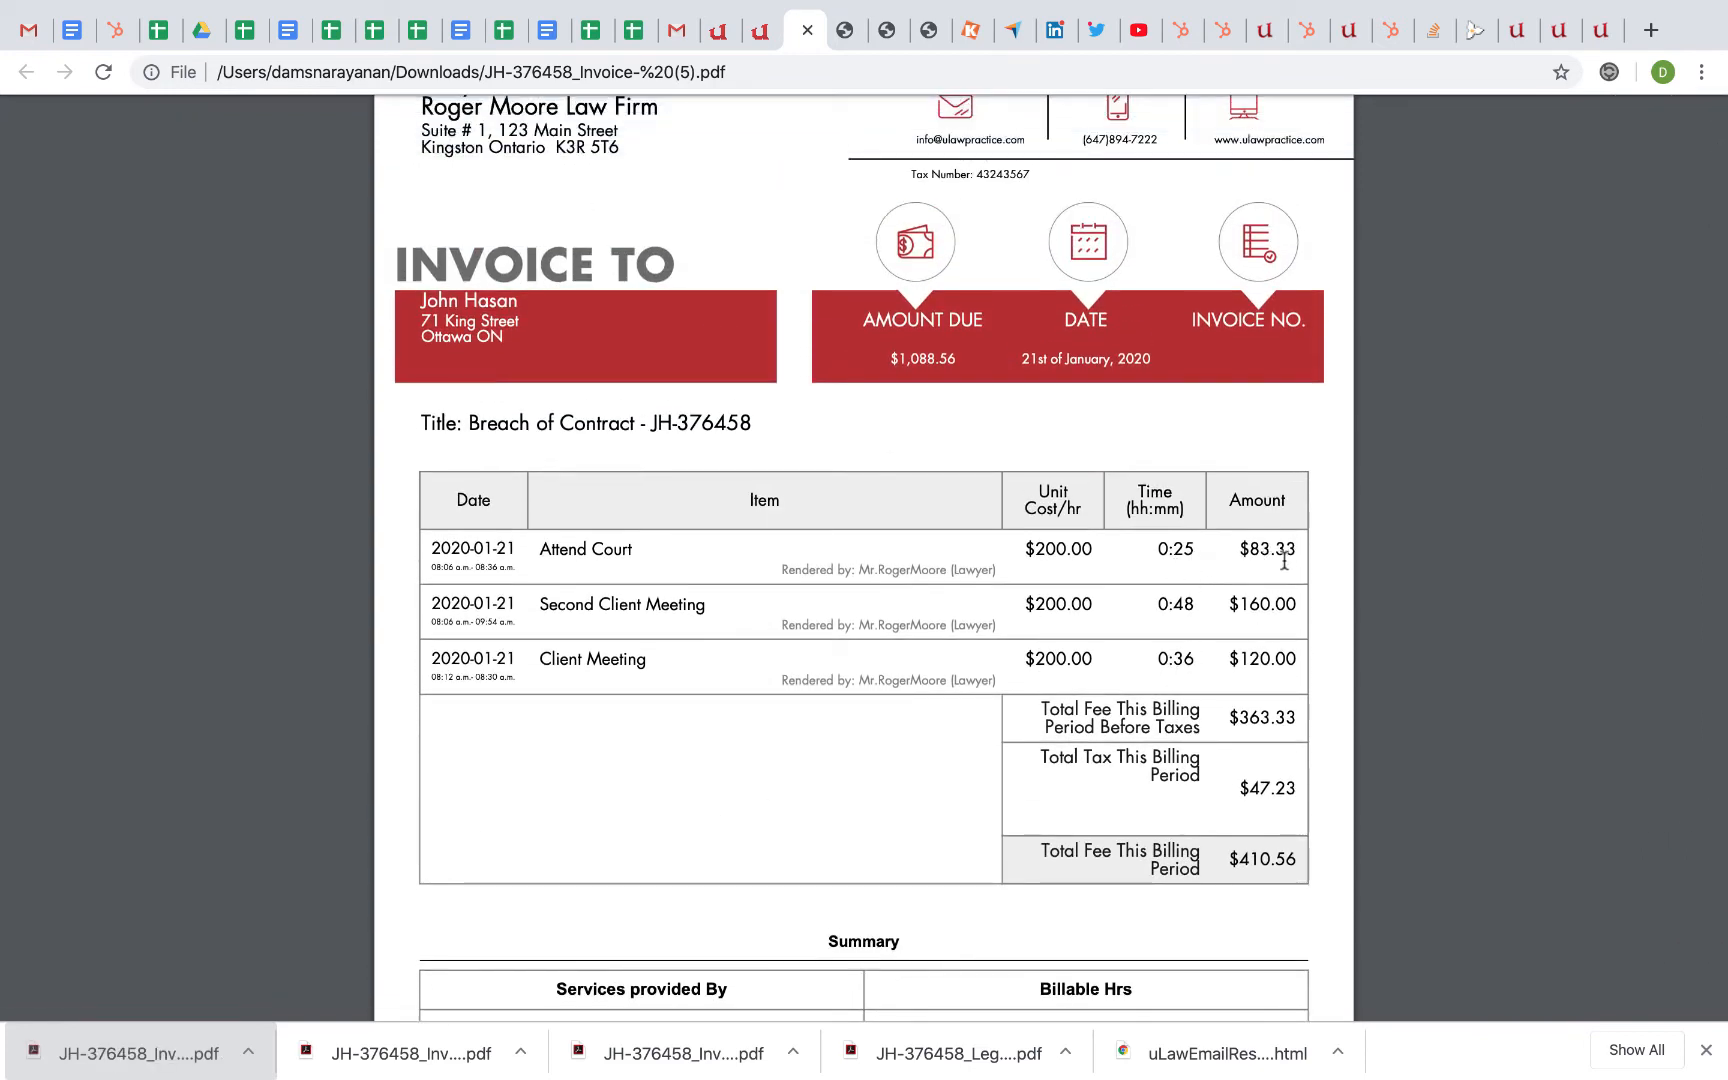
{"action": "mouse_move", "coordinate": [1174, 622]}
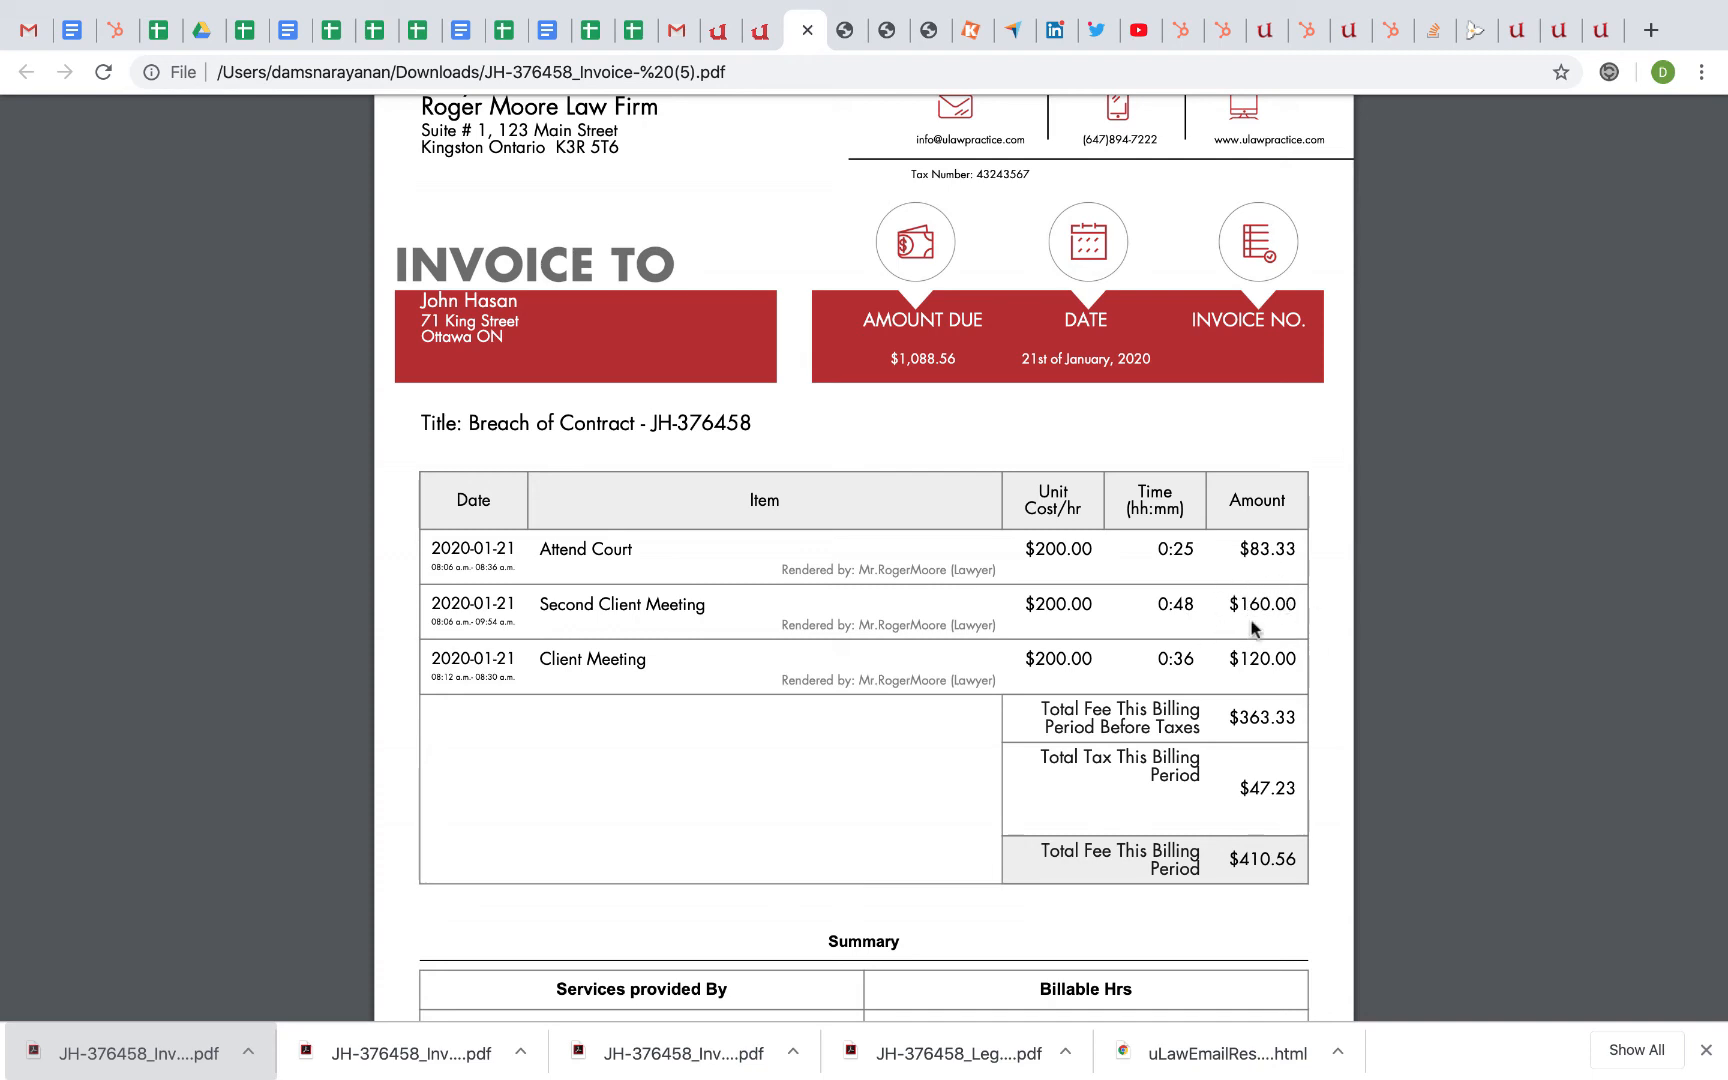
{"action": "mouse_move", "coordinate": [1178, 518]}
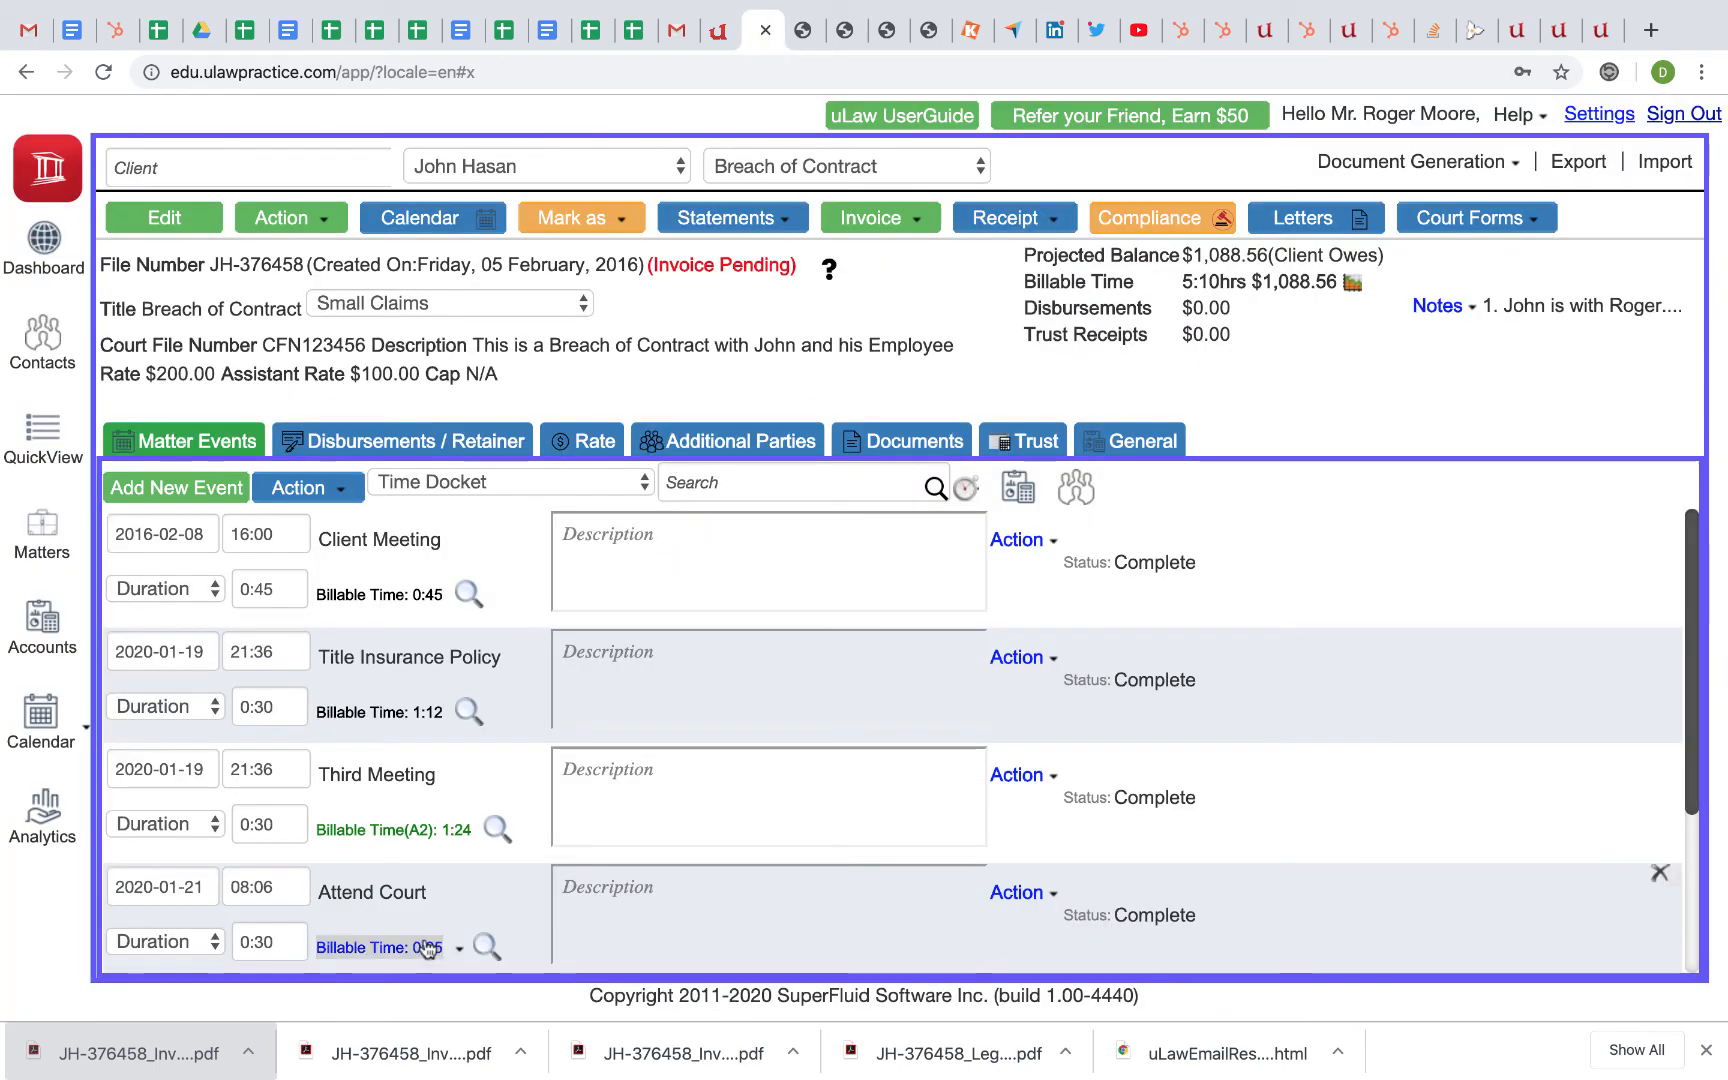
Enter .4 in the Attend Court billable time, converting to 0:24, then re-edit it toward 0:30
{"action": "left_click", "coordinate": [384, 944]}
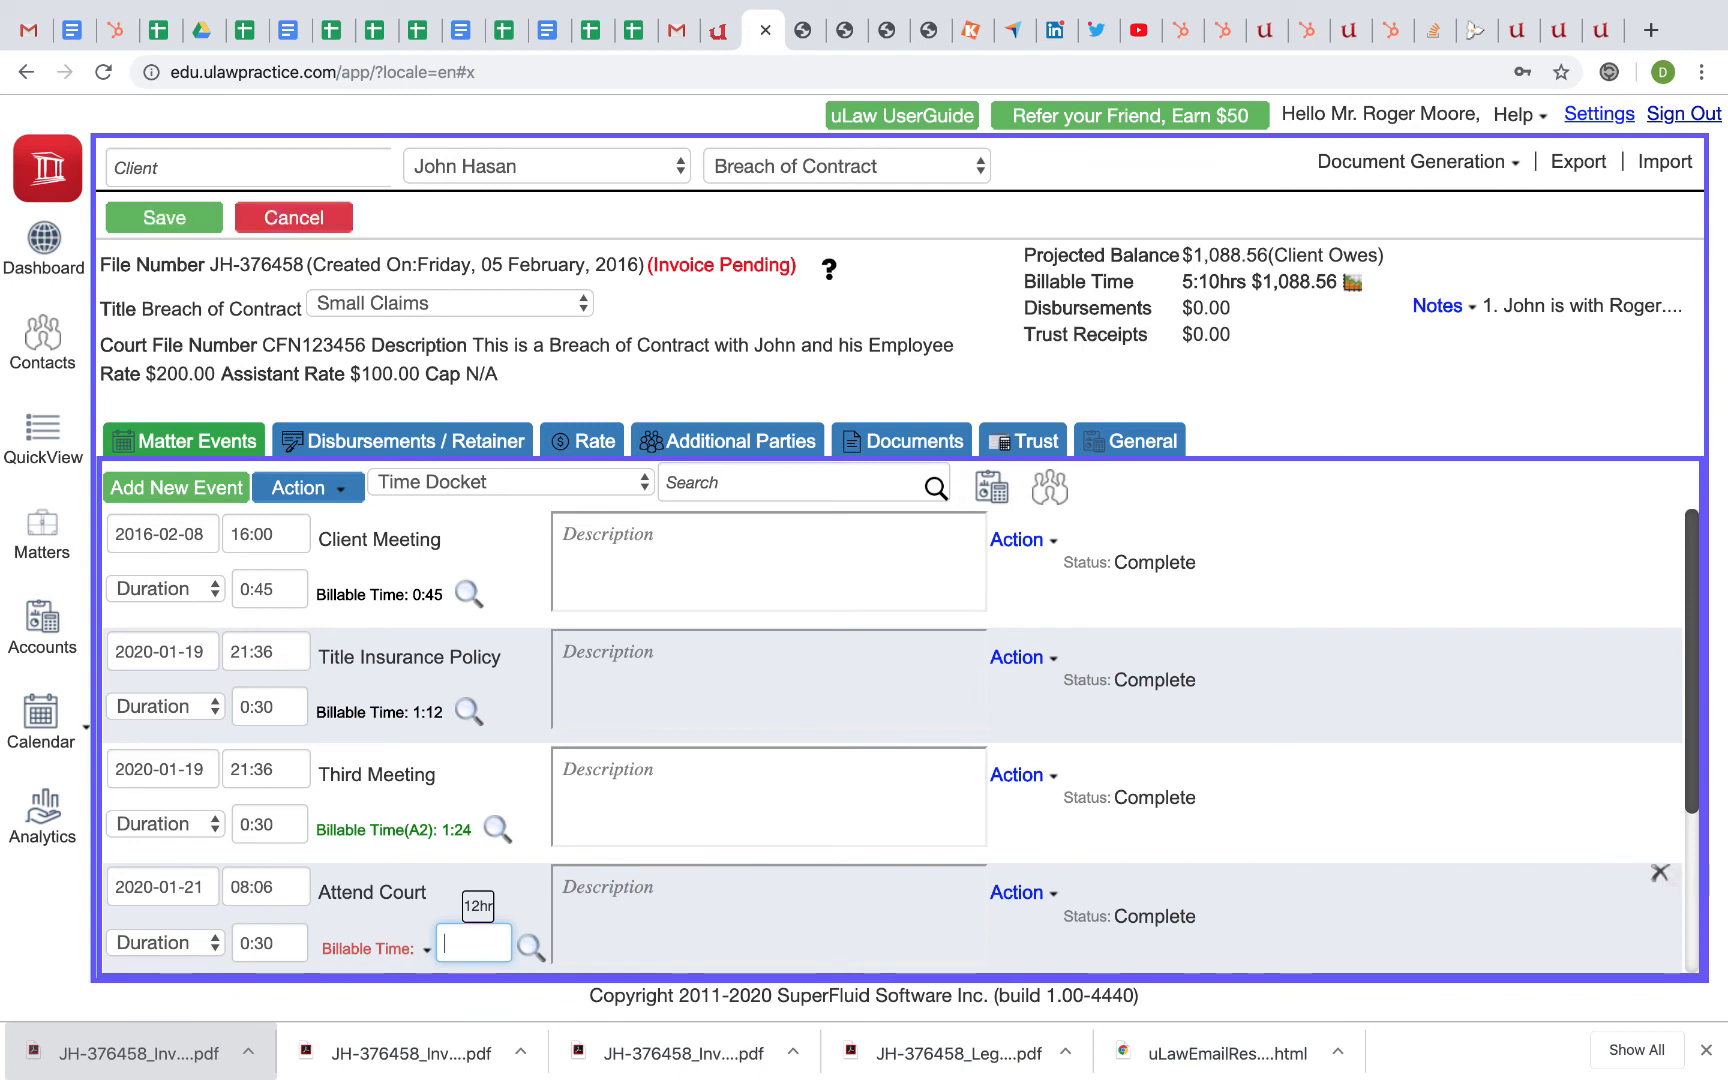
{"action": "type", "text": ".4"}
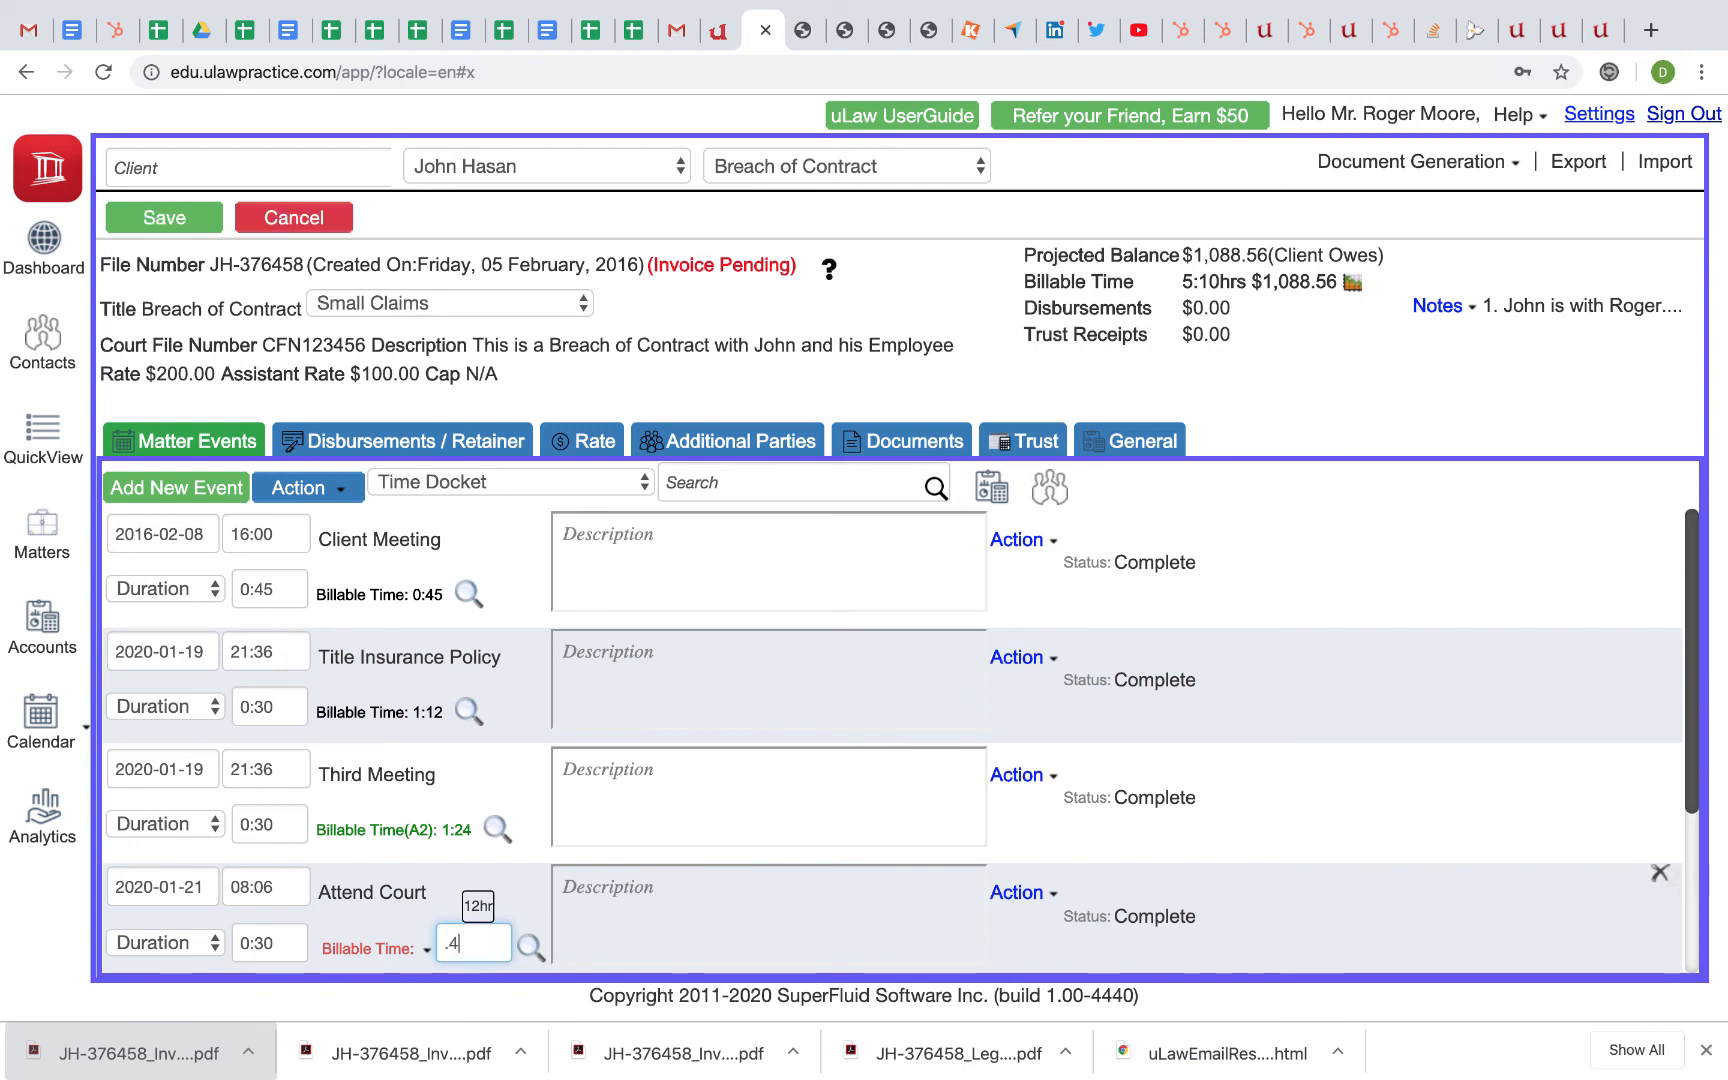
{"action": "type", "text": "0:24"}
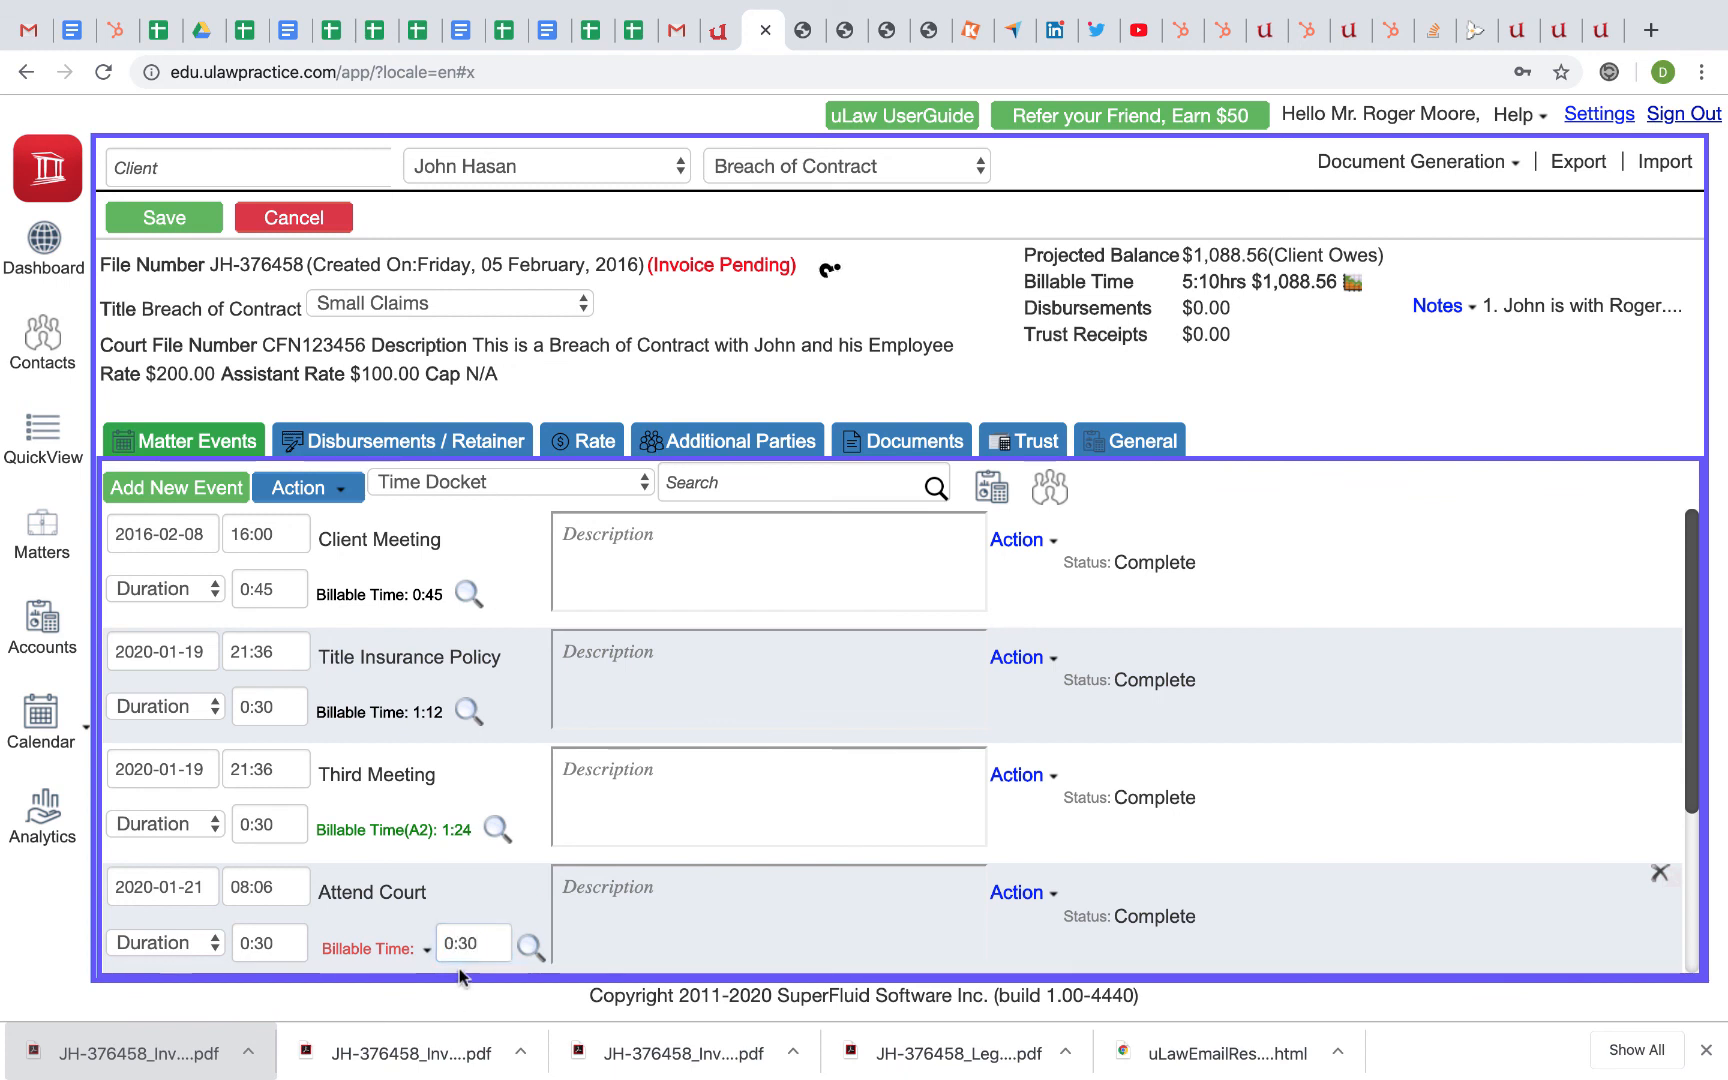
{"action": "left_click", "coordinate": [474, 944]}
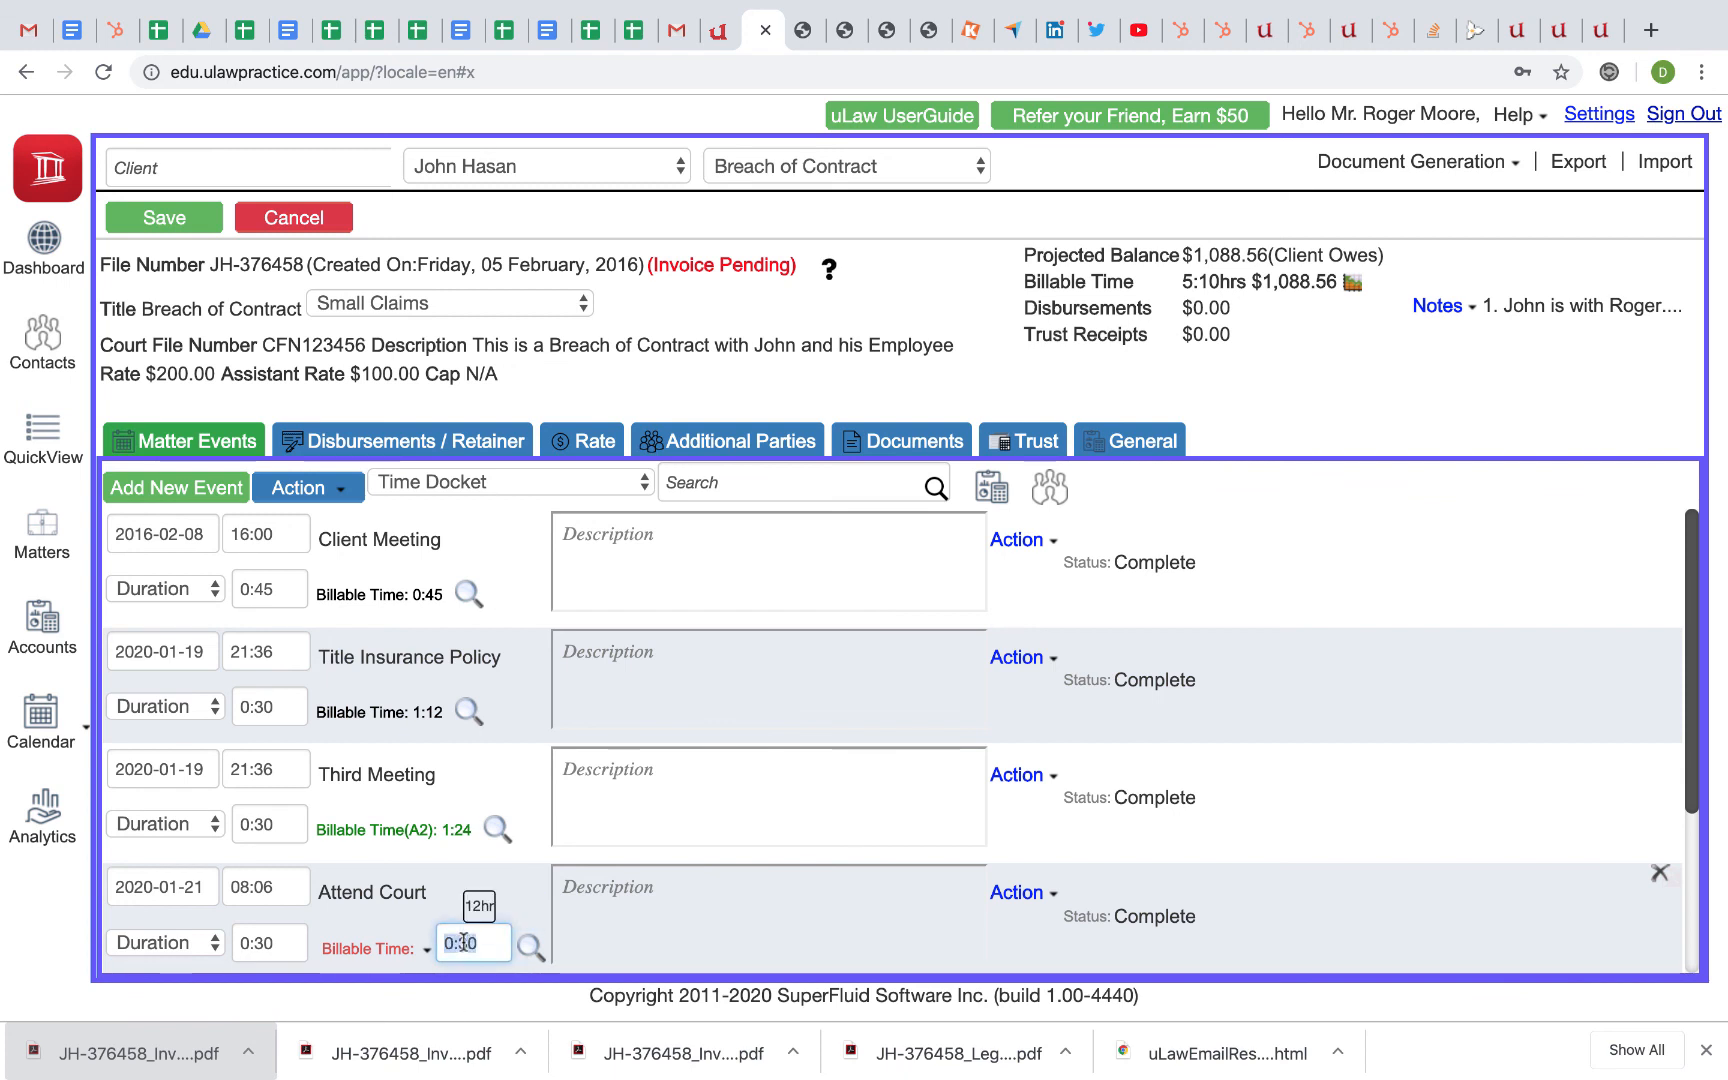